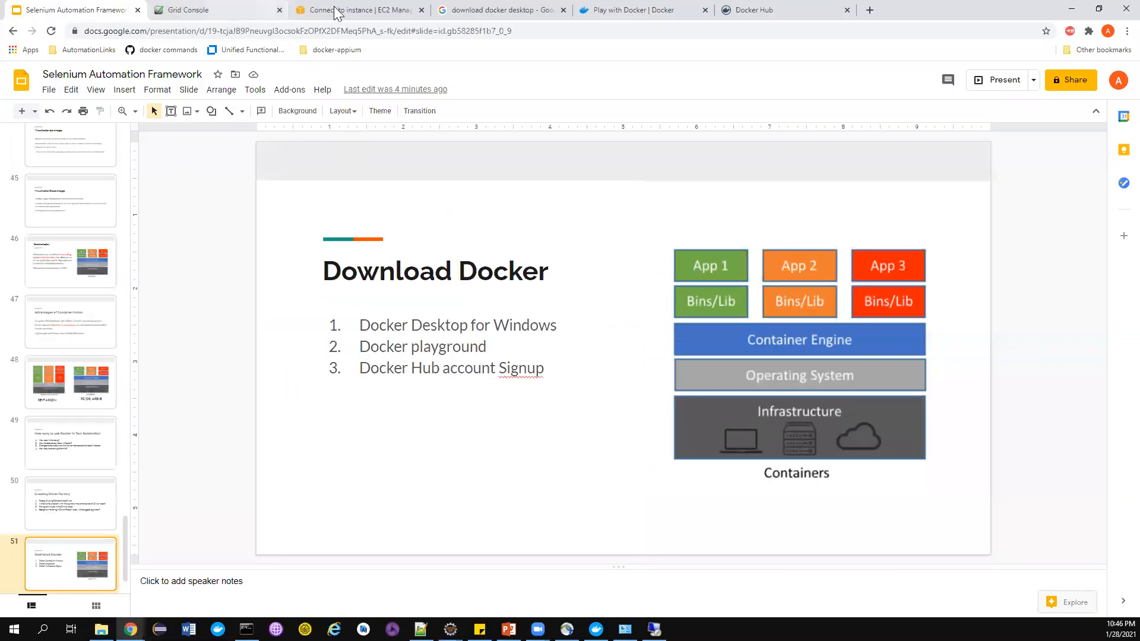
- Switch to the 'download docker desktop' Google search results tab
{"action": "left_click", "coordinate": [502, 10]}
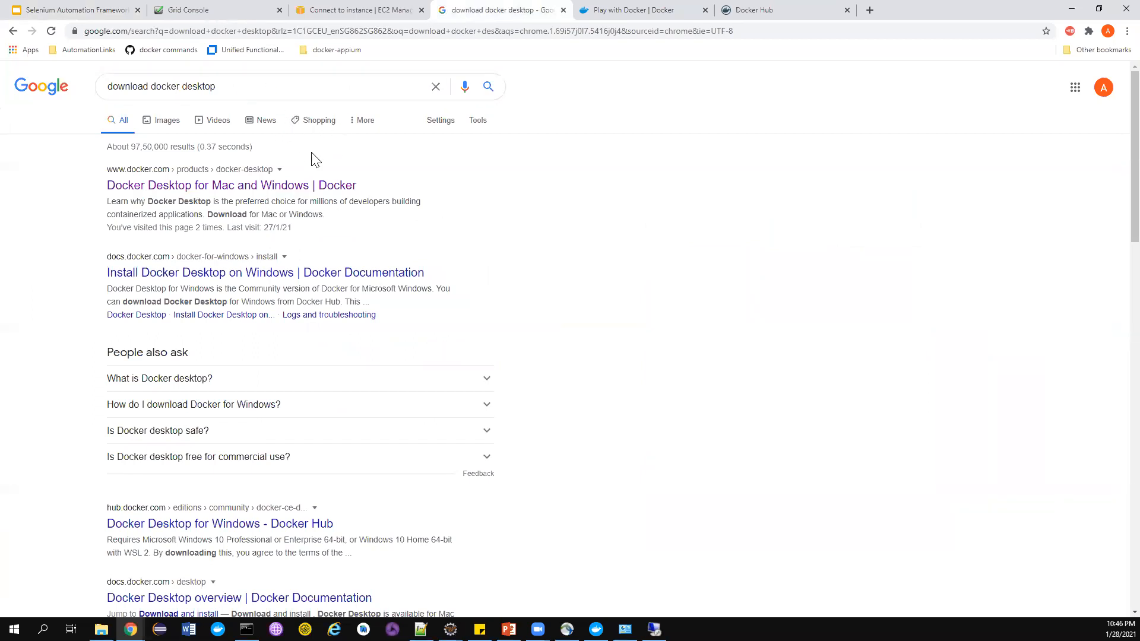
- Open the Docker Desktop product page and review its Download for Windows options
{"action": "left_click", "coordinate": [230, 184]}
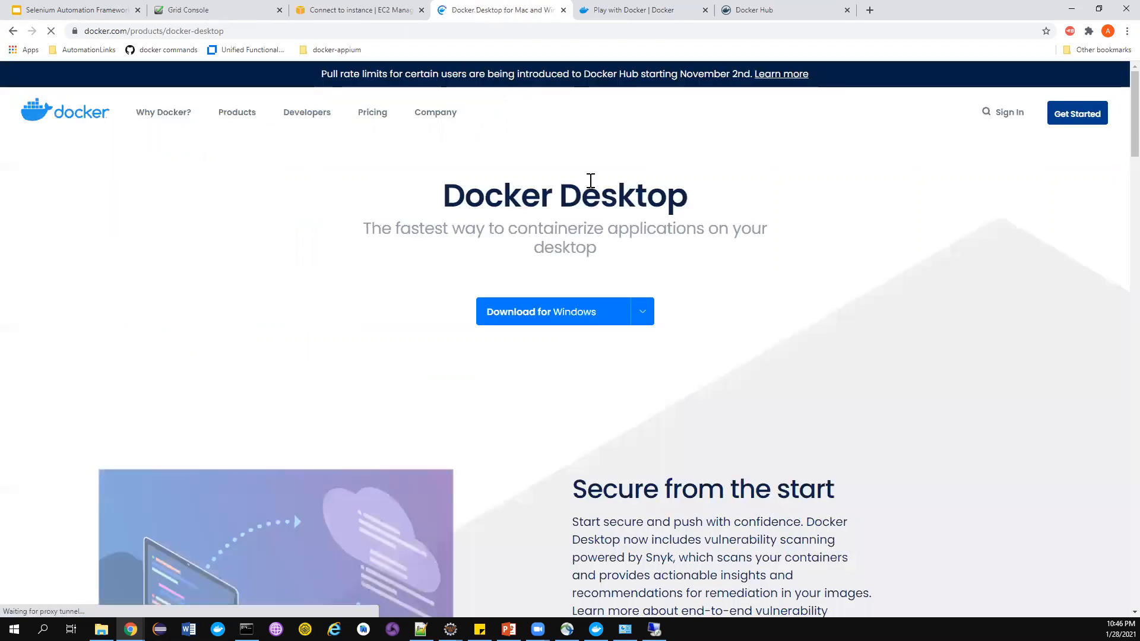
{"action": "left_click", "coordinate": [640, 311]}
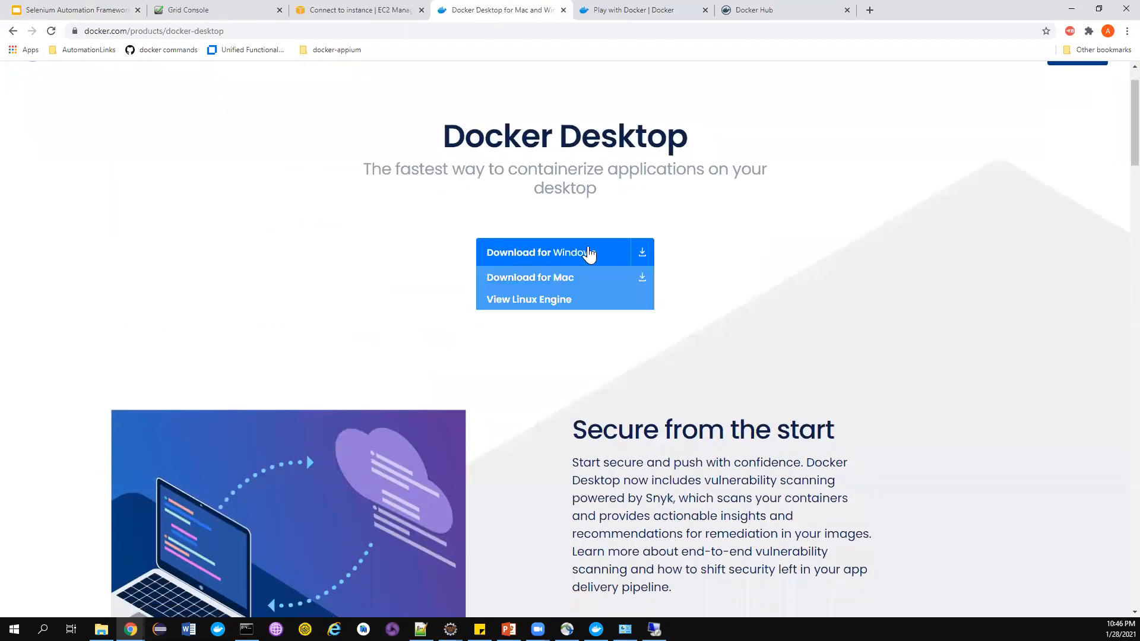
{"action": "mouse_move", "coordinate": [556, 261]}
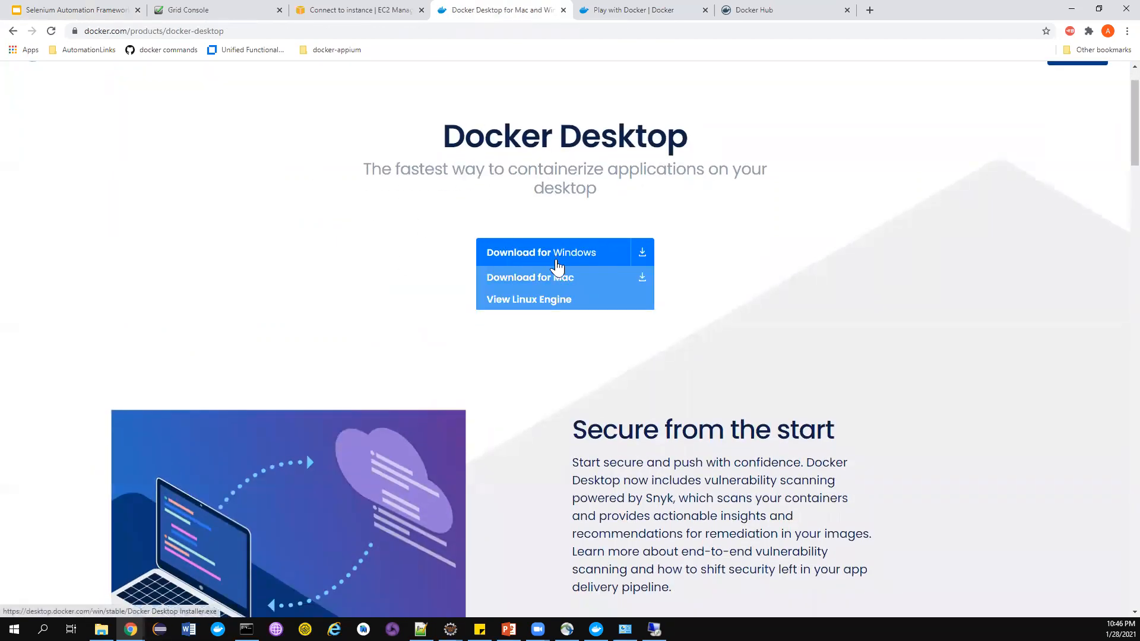
{"action": "scroll", "scroll_direction": "down", "scroll_amount": 3}
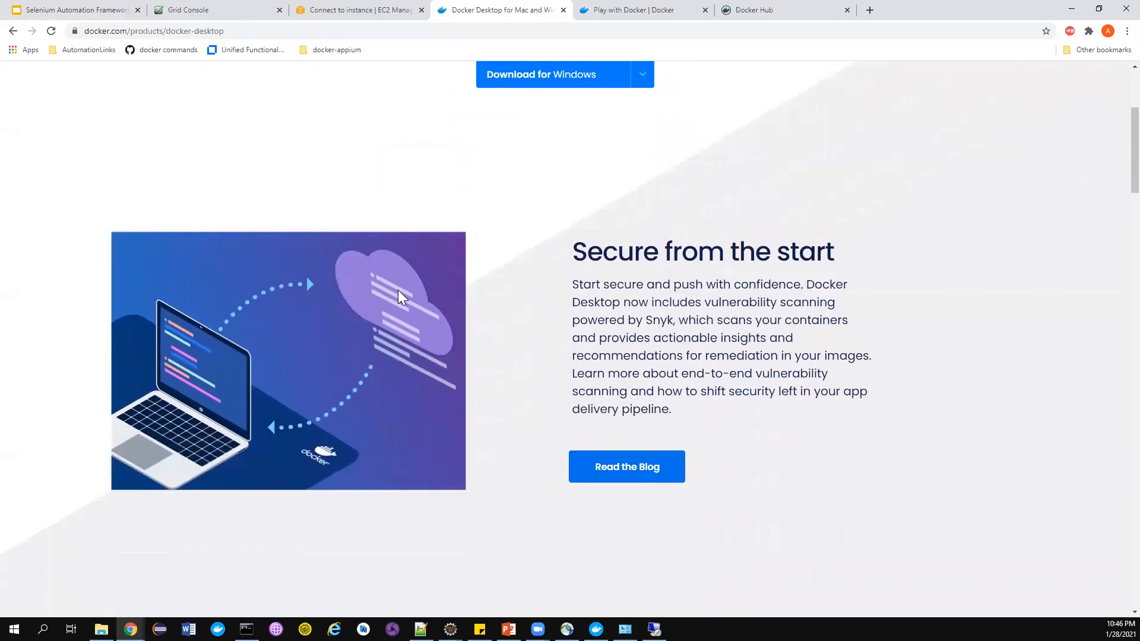
{"action": "scroll", "scroll_direction": "down", "scroll_amount": 3}
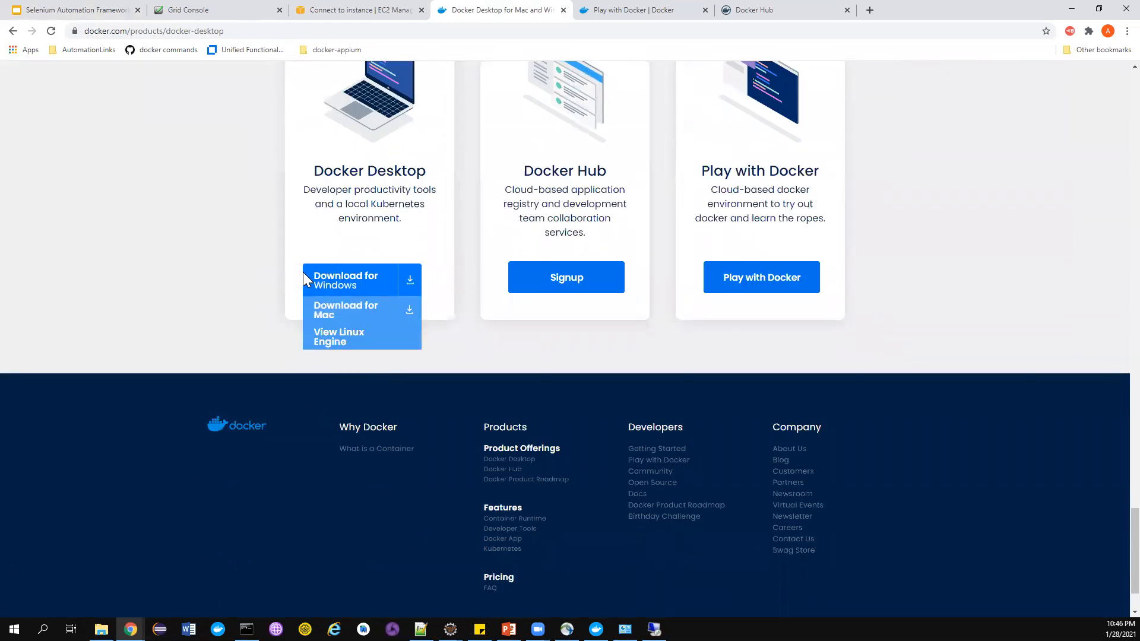
{"action": "mouse_move", "coordinate": [282, 285]}
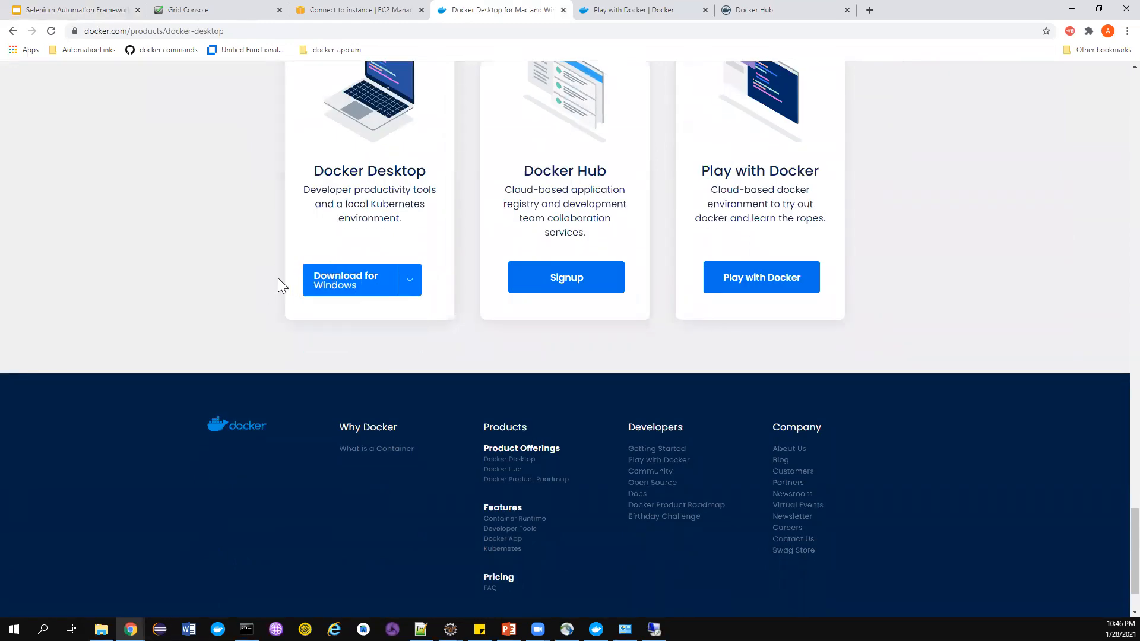
{"action": "mouse_move", "coordinate": [499, 53]}
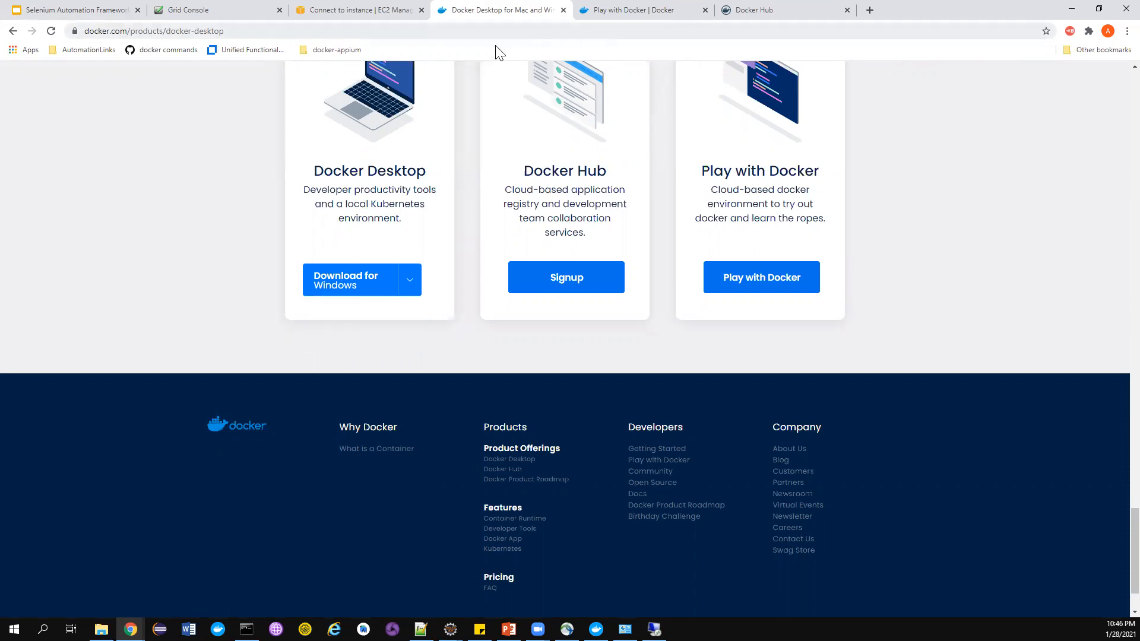
{"action": "mouse_move", "coordinate": [366, 379]}
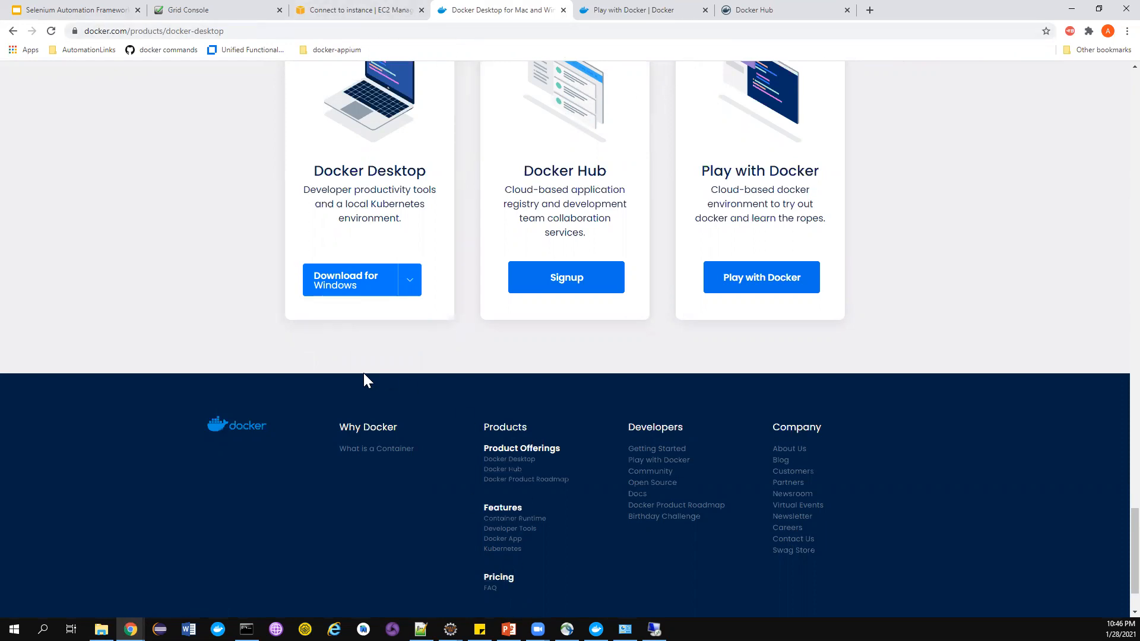
{"action": "mouse_move", "coordinate": [342, 378]}
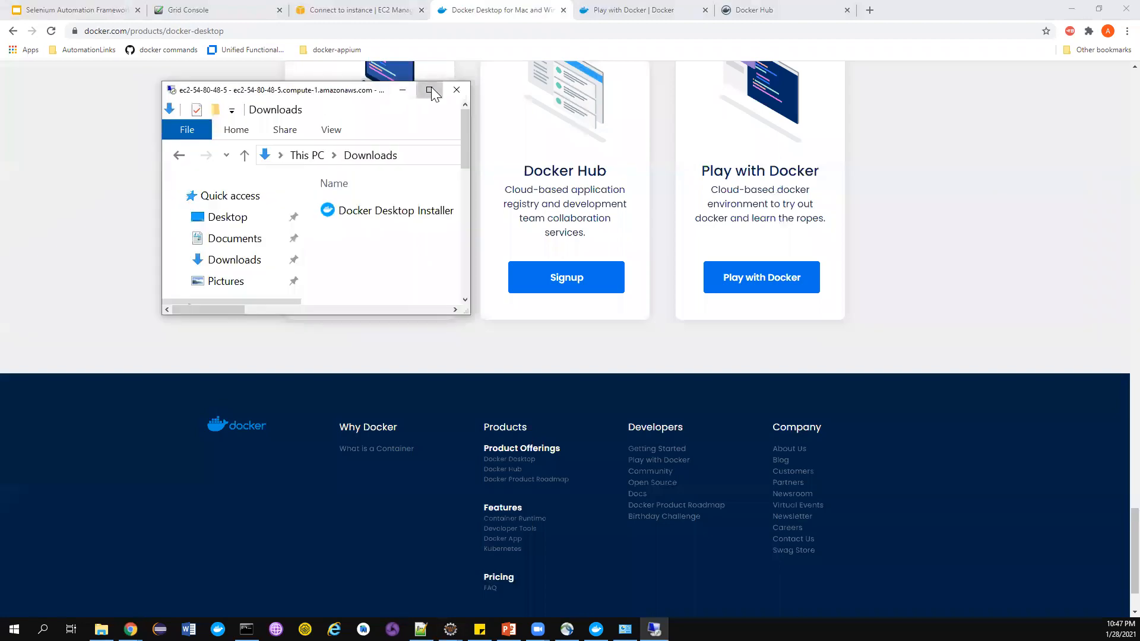
- Maximize the remote session and select Docker Desktop Installer in the Downloads folder
{"action": "left_click", "coordinate": [430, 90]}
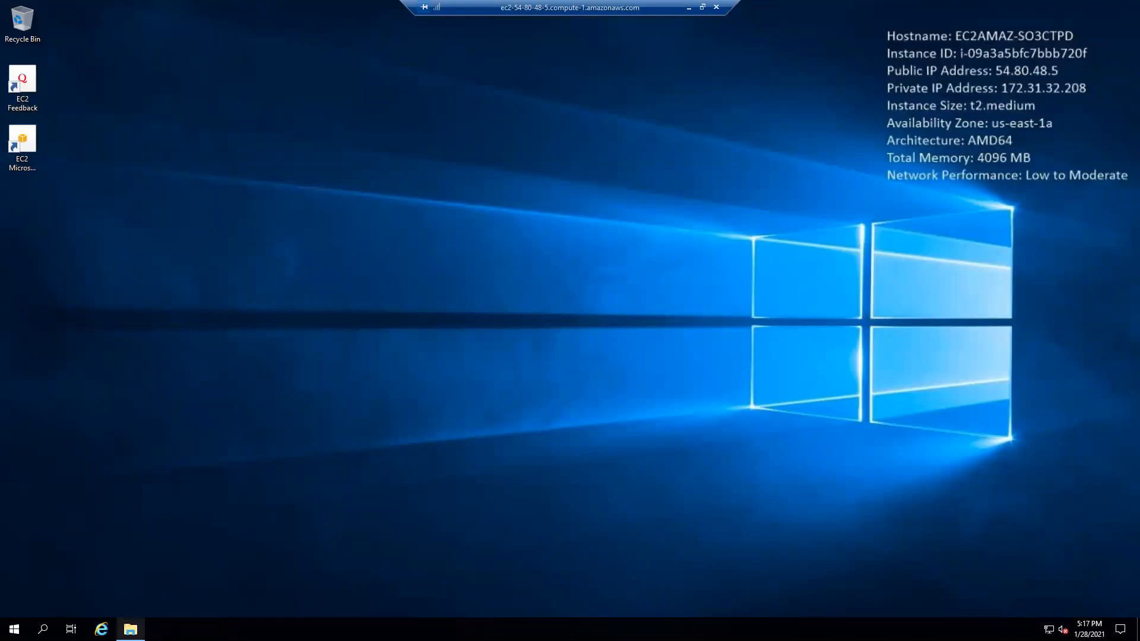
{"action": "left_click", "coordinate": [130, 628]}
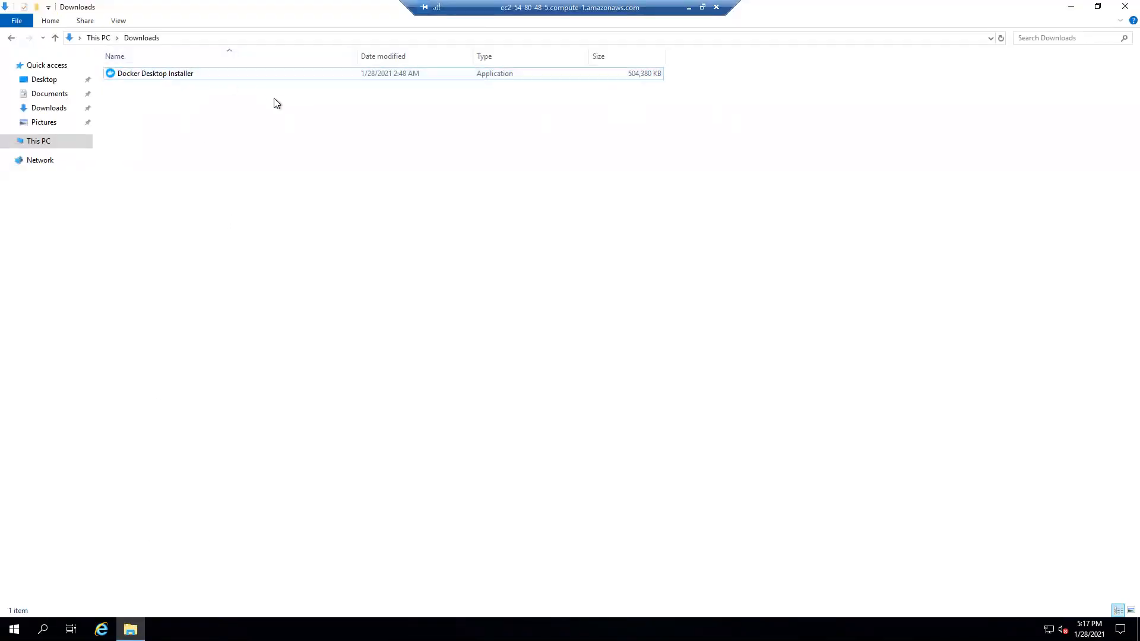
{"action": "left_click", "coordinate": [154, 74]}
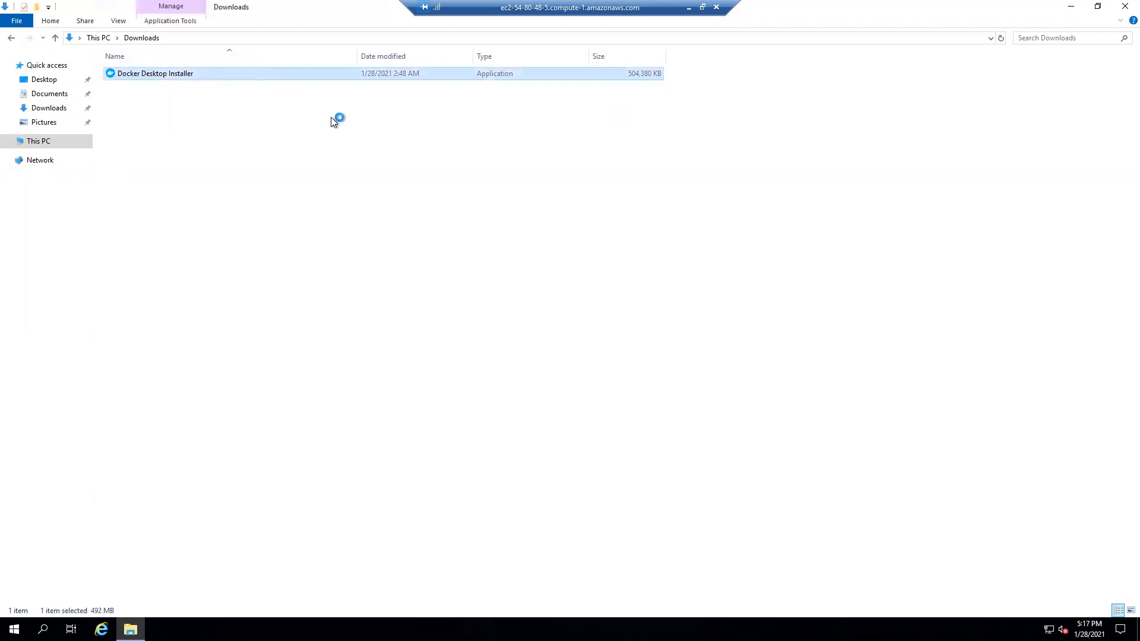
- Run the Docker Desktop 3.1.0 installer with Hyper-V and desktop shortcut options ticked
{"action": "double_click", "coordinate": [155, 72]}
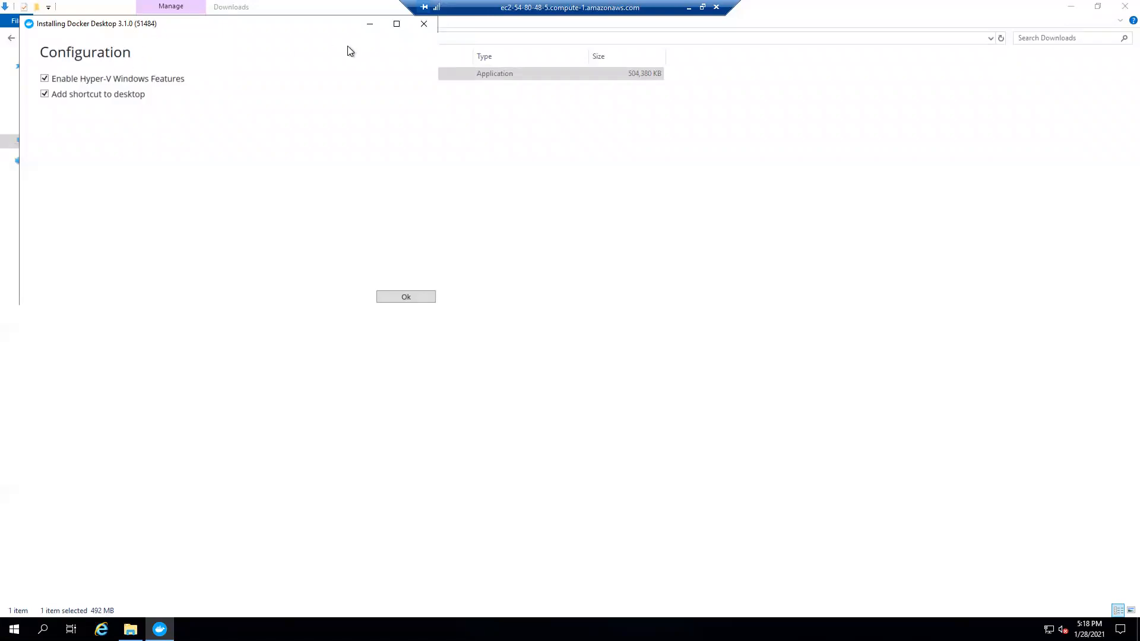
{"action": "mouse_move", "coordinate": [142, 104]}
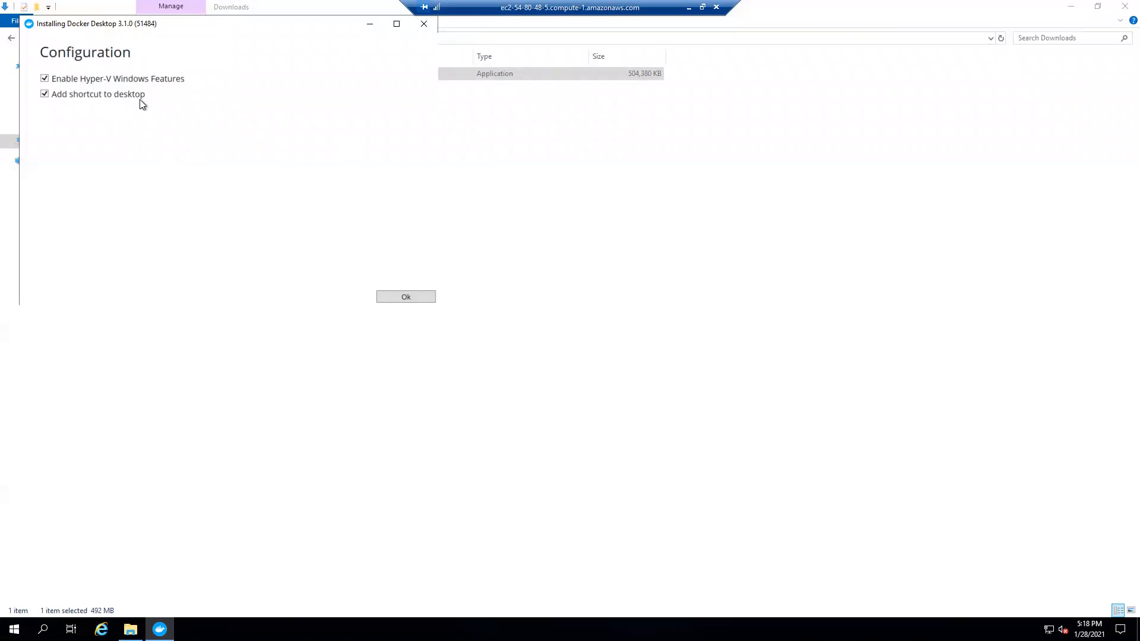
{"action": "mouse_move", "coordinate": [94, 104]}
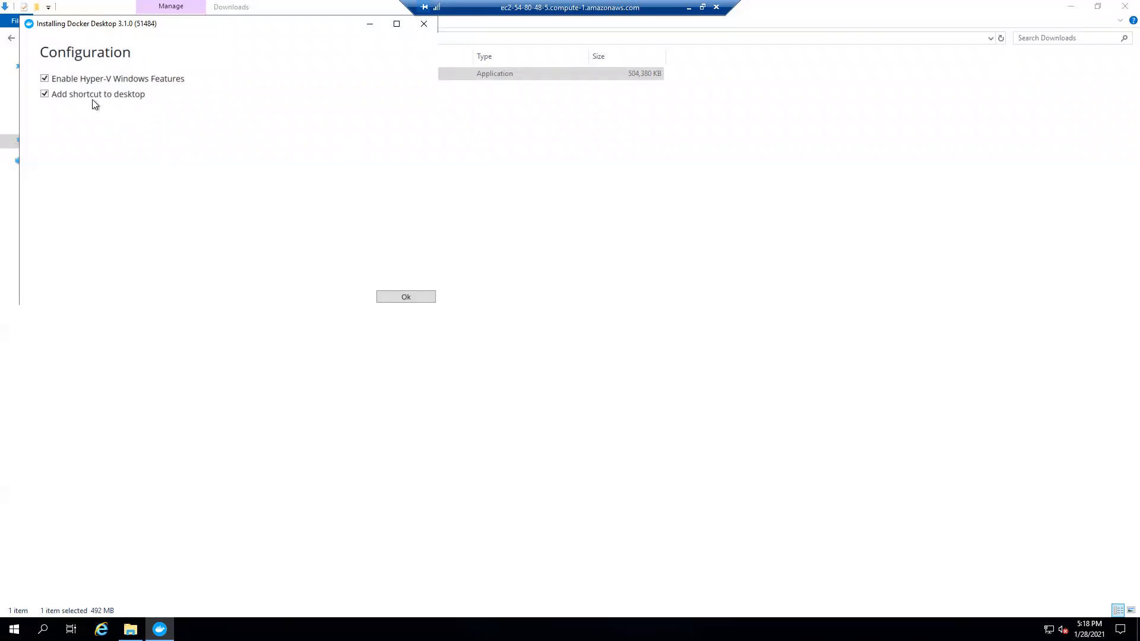
{"action": "mouse_move", "coordinate": [224, 89]}
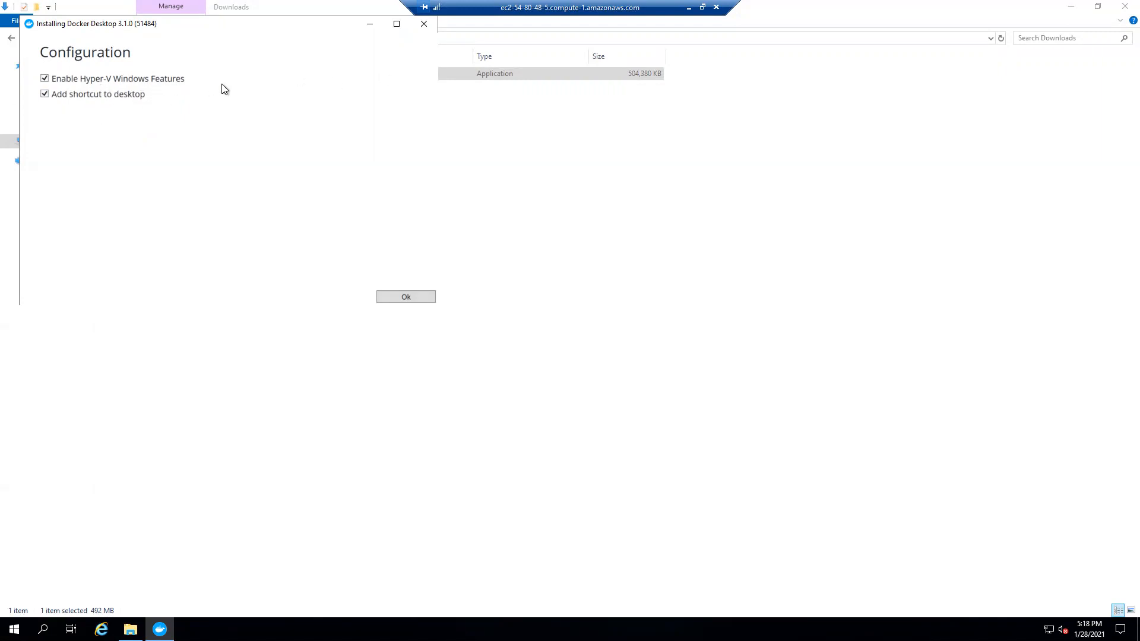
{"action": "mouse_move", "coordinate": [288, 152]}
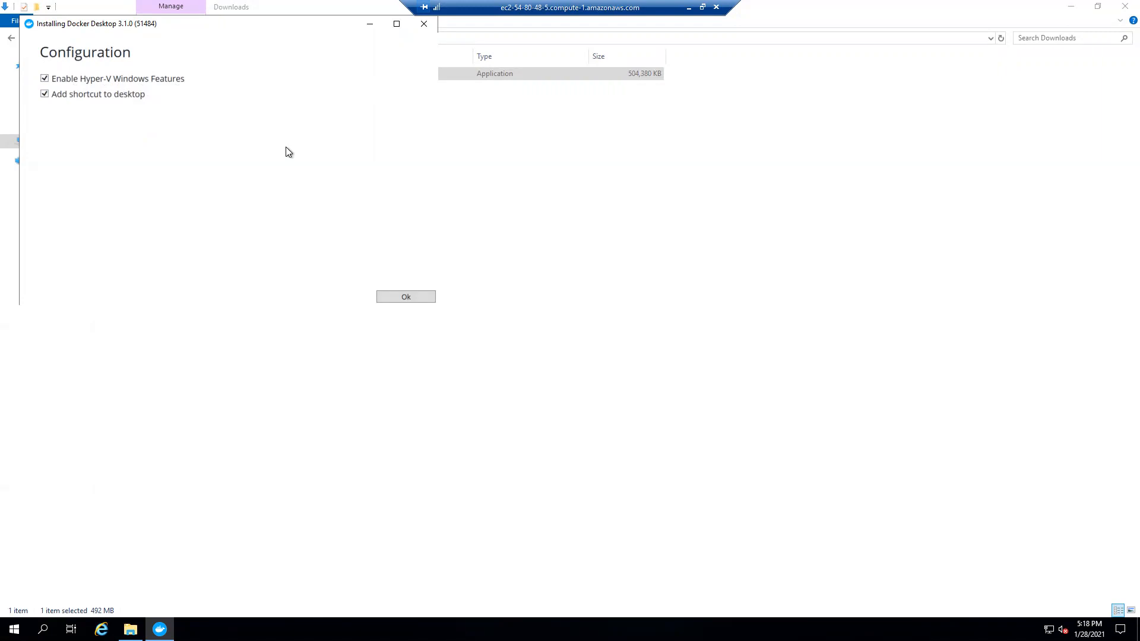
{"action": "mouse_move", "coordinate": [438, 321]}
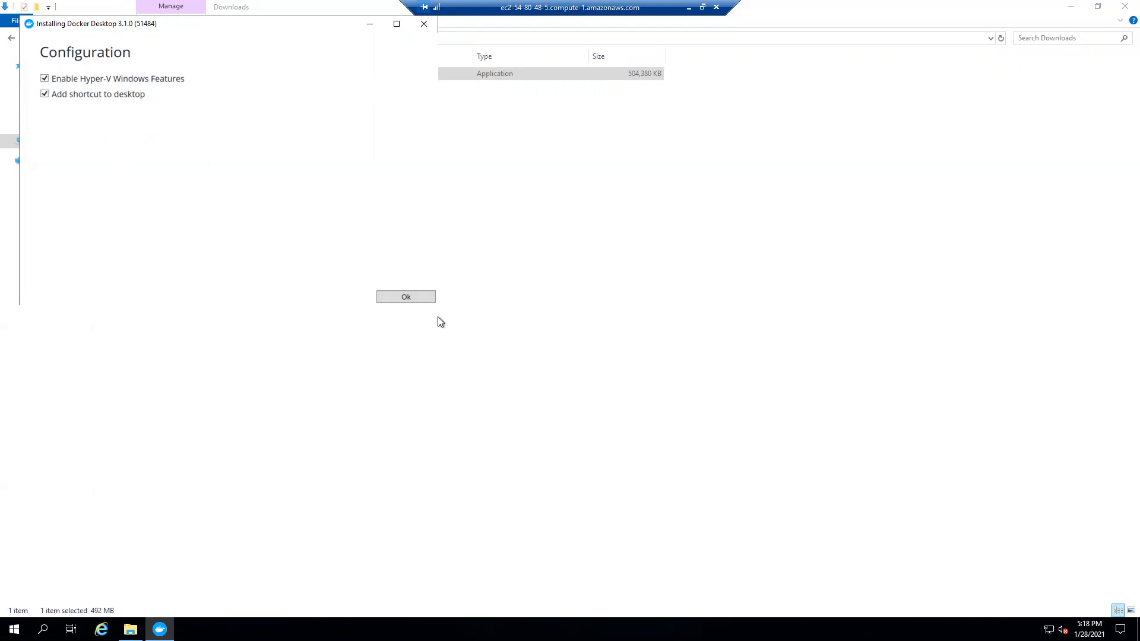
{"action": "left_click", "coordinate": [405, 296]}
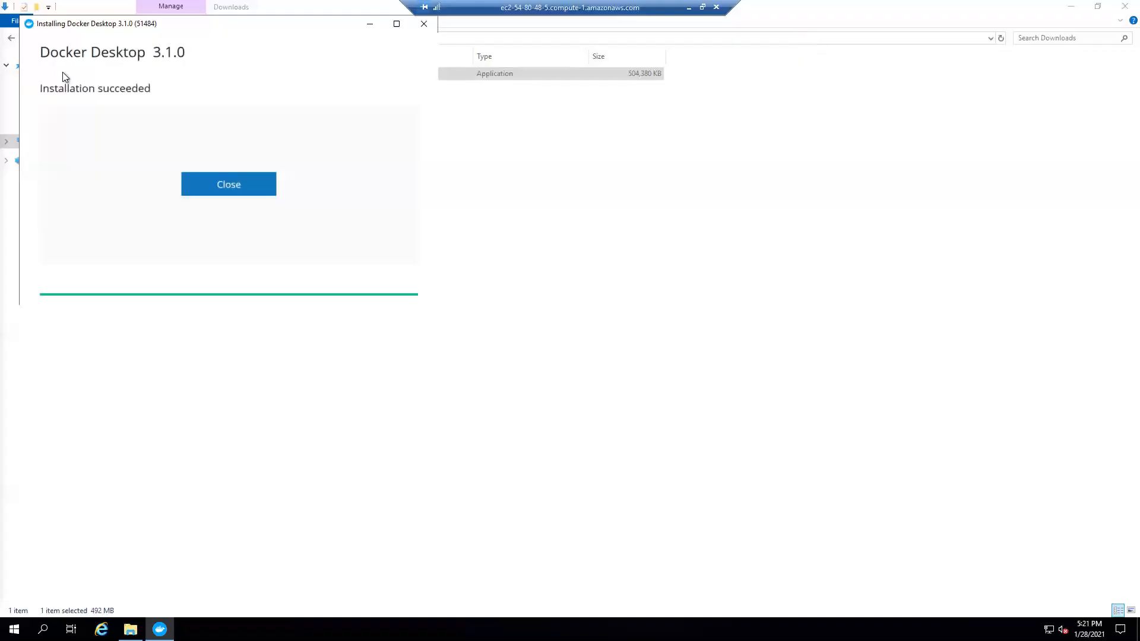
{"action": "mouse_move", "coordinate": [245, 252]}
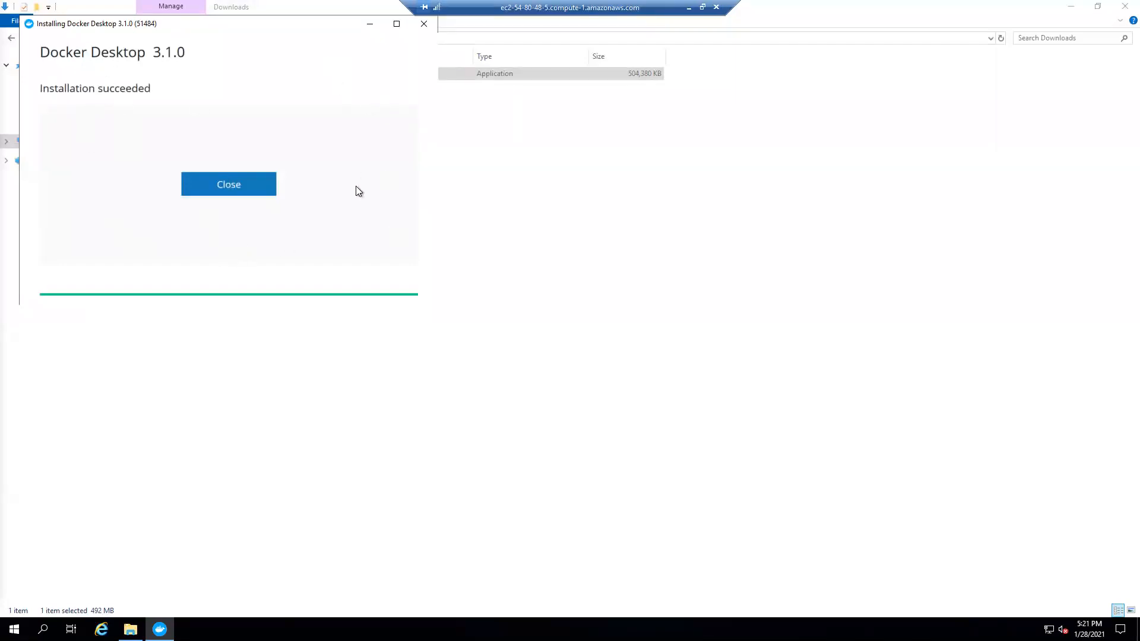
{"action": "mouse_move", "coordinate": [363, 230]}
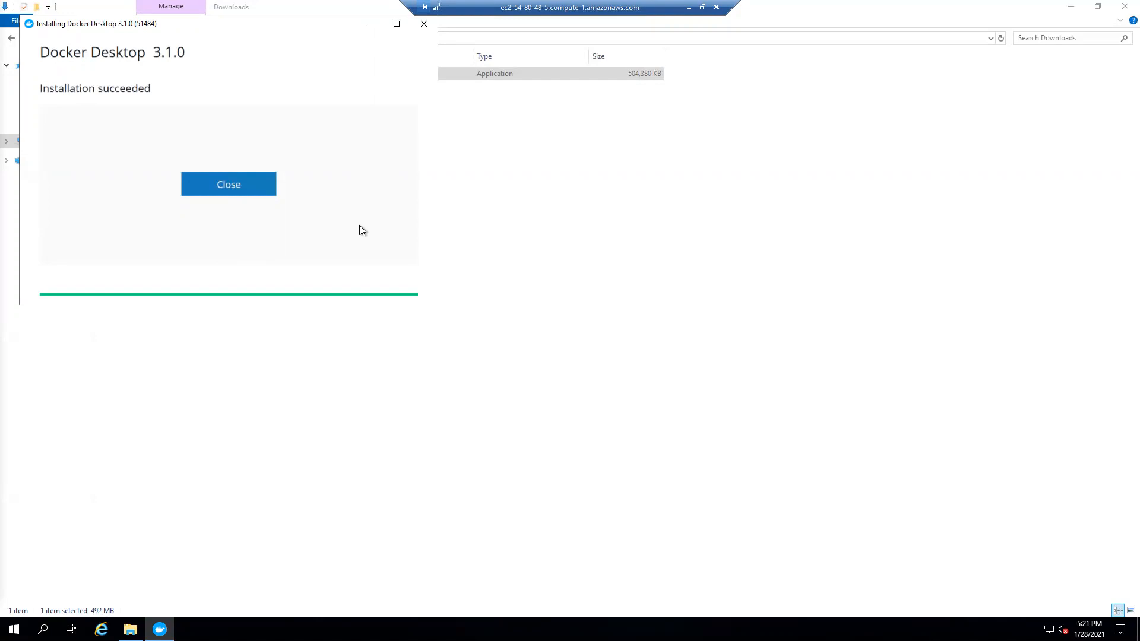
{"action": "mouse_move", "coordinate": [356, 231]}
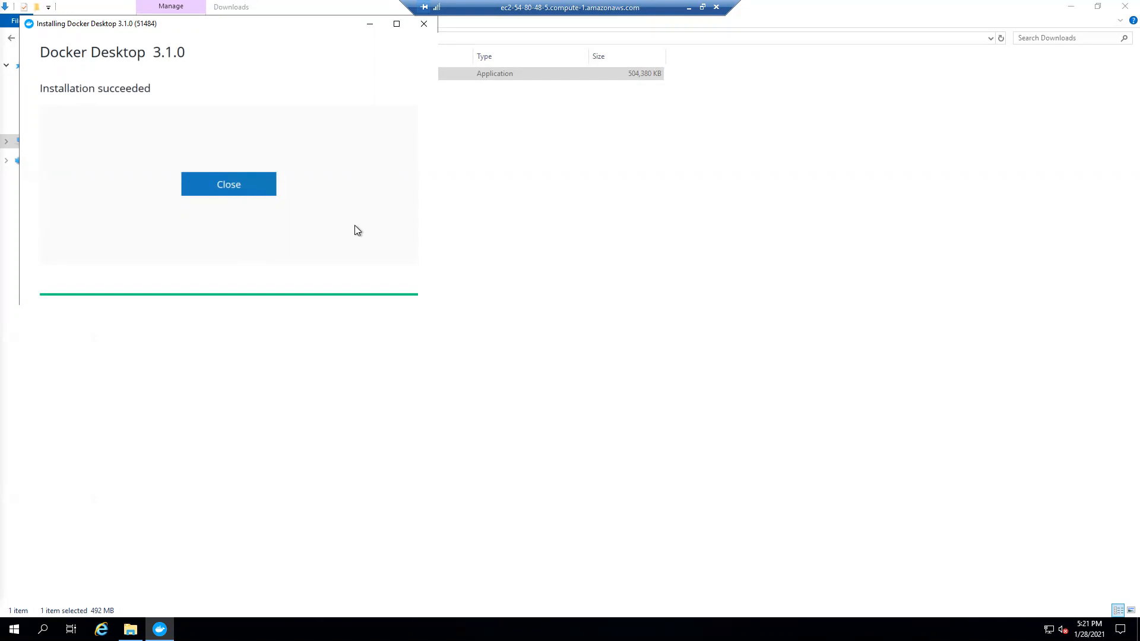
- After 'Installation succeeded', minimize Remote Desktop to return to local Chrome
{"action": "left_click", "coordinate": [228, 184]}
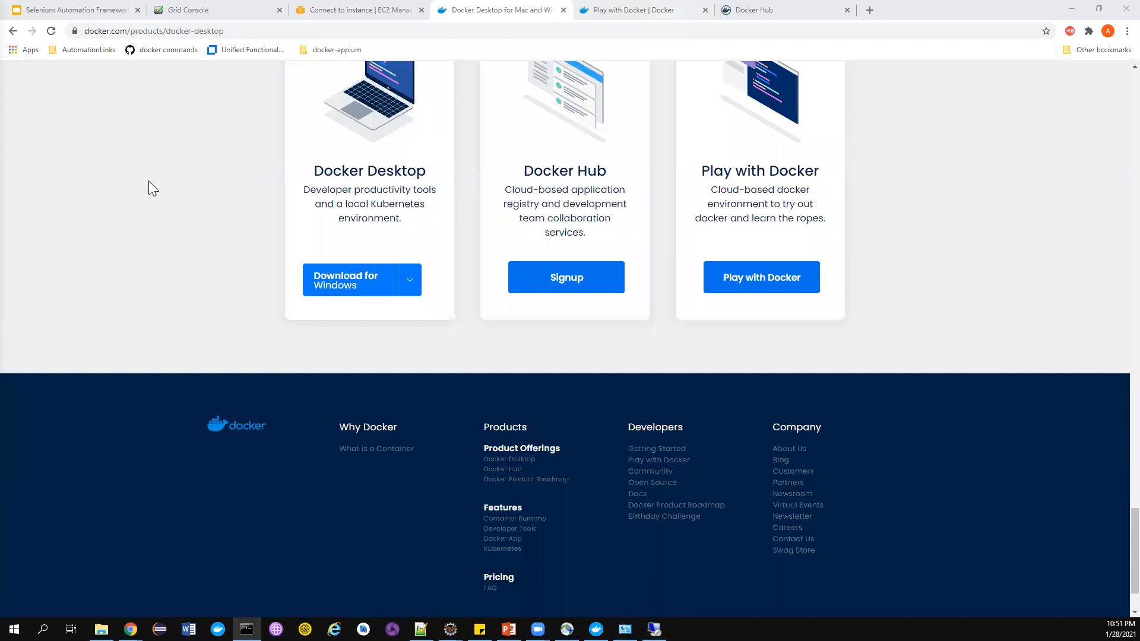
- In Command Prompt, confirm Docker 19.03.1 with 'docker -v', then run 'docker' for help
{"action": "left_click", "coordinate": [246, 628]}
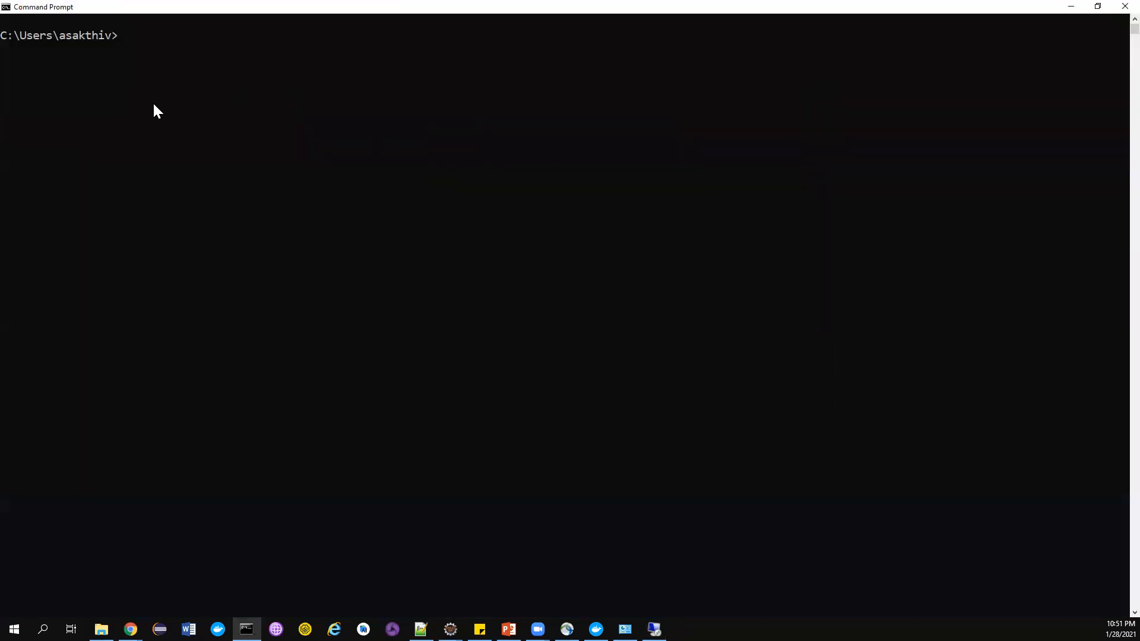
{"action": "type", "text": "doc"}
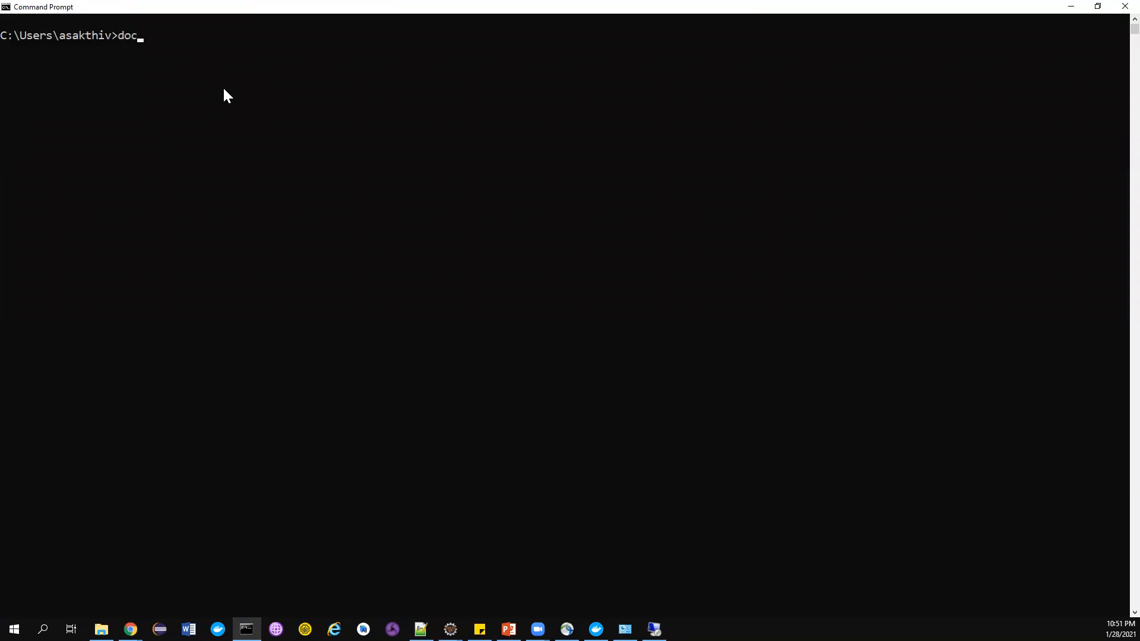
{"action": "type", "text": "ker -v"}
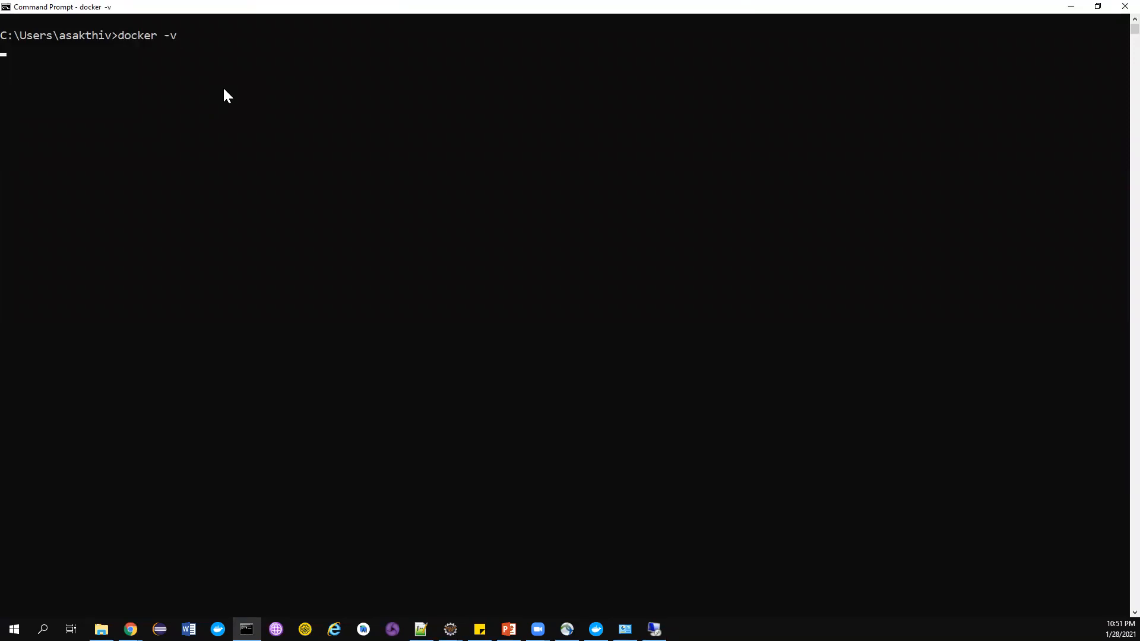
{"action": "key", "text": "Enter"}
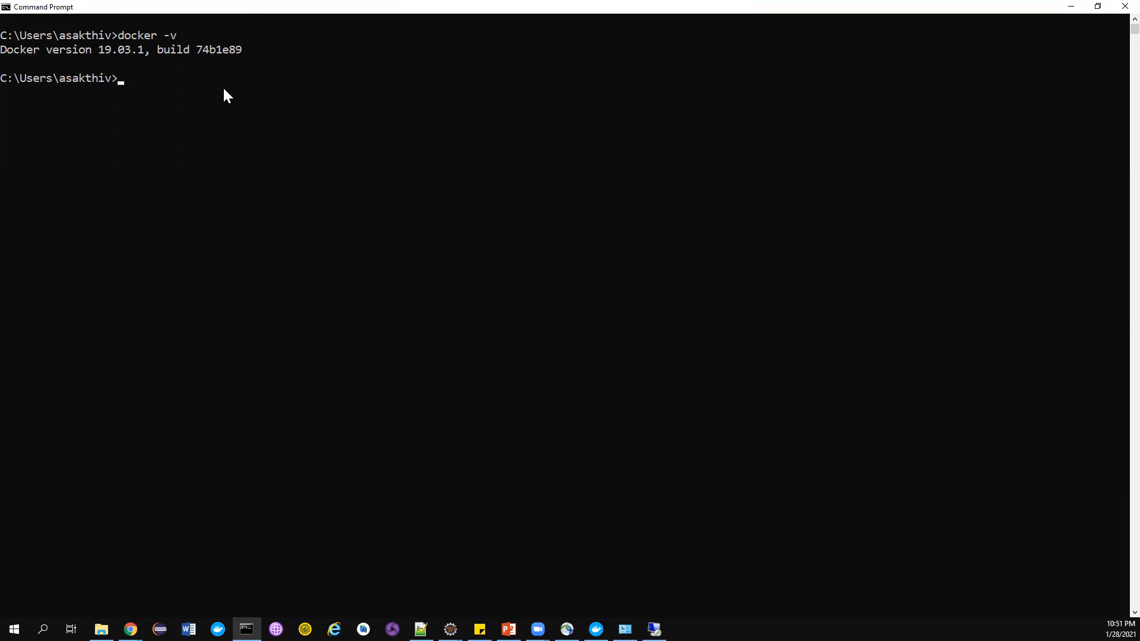
{"action": "type", "text": "docker"}
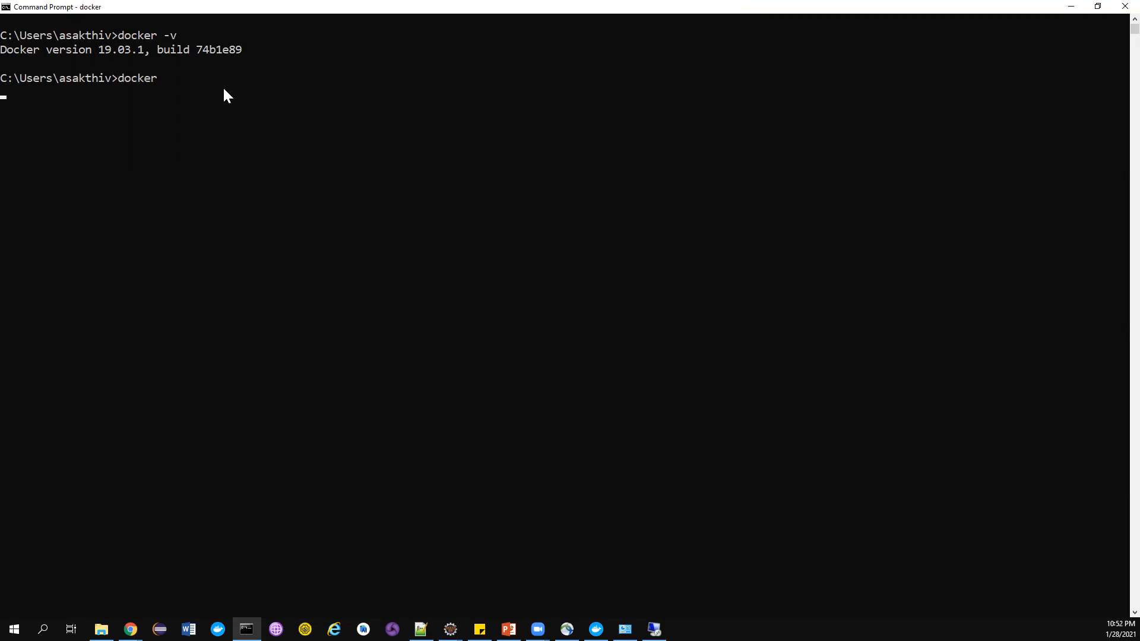
{"action": "key", "text": "enter"}
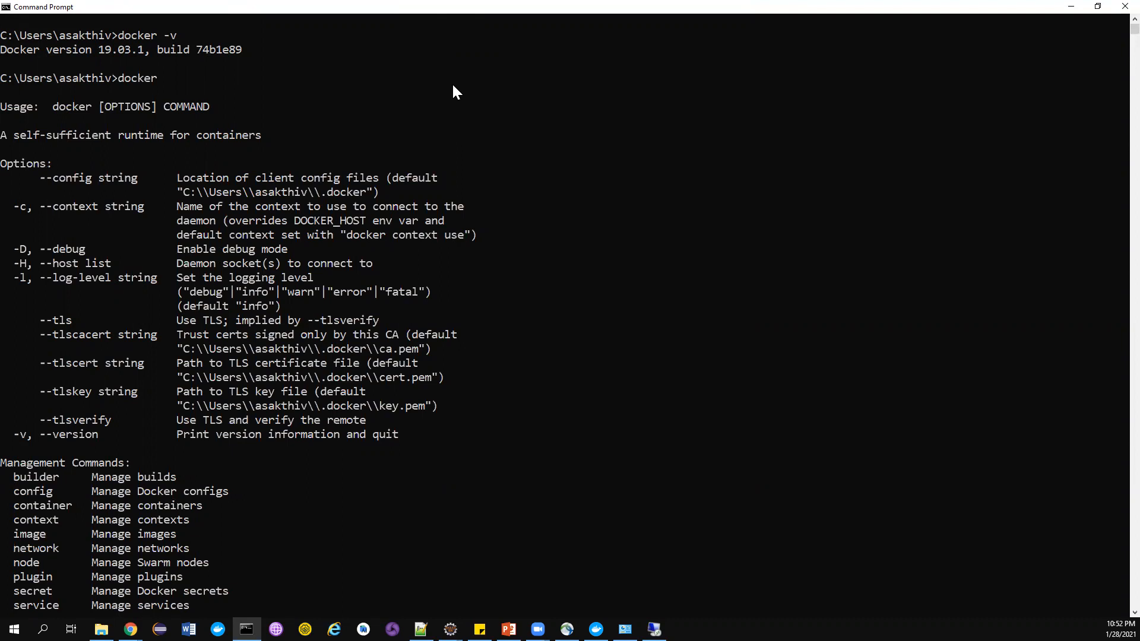
{"action": "mouse_move", "coordinate": [129, 629]}
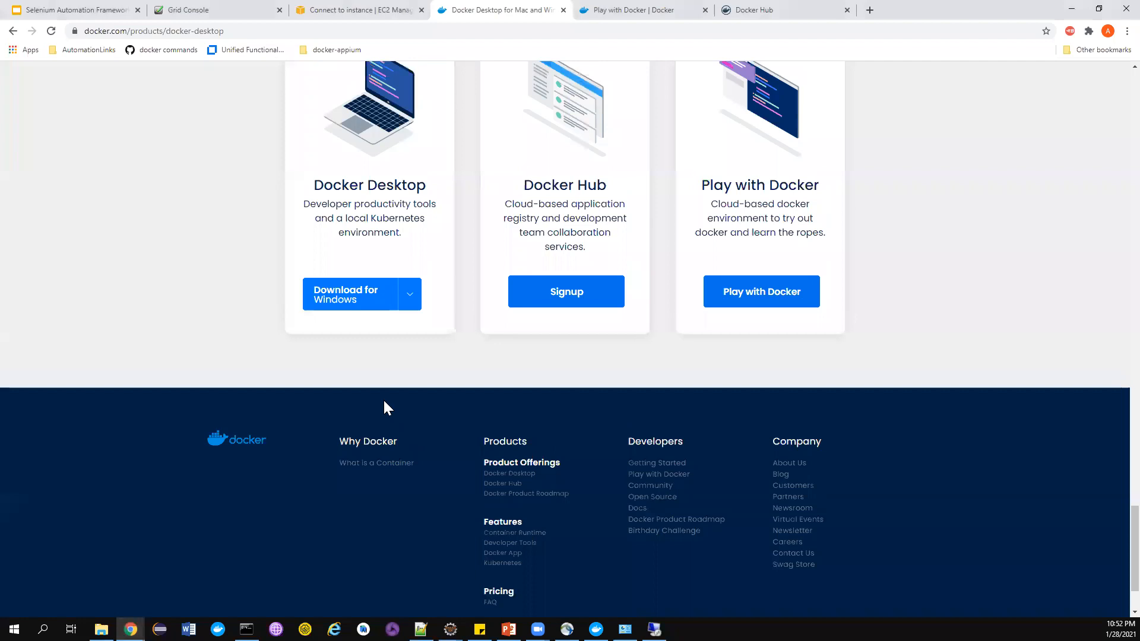
- Open Docker's Play with Docker page and scroll to the Lab Environment card
{"action": "scroll", "scroll_direction": "up", "scroll_amount": 3}
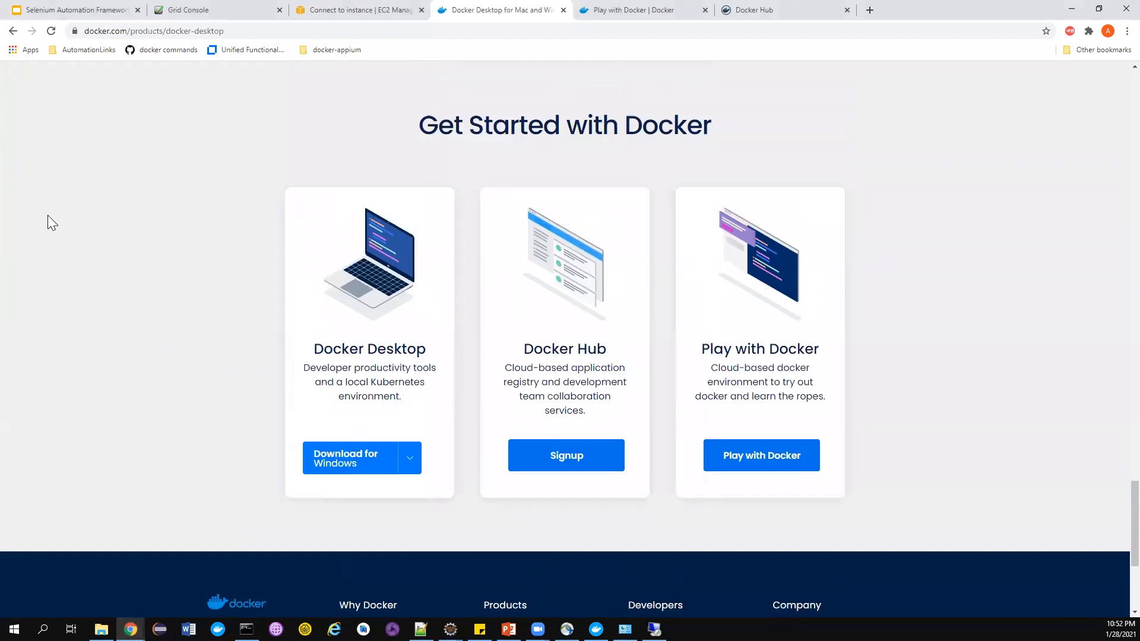
{"action": "mouse_move", "coordinate": [357, 98]}
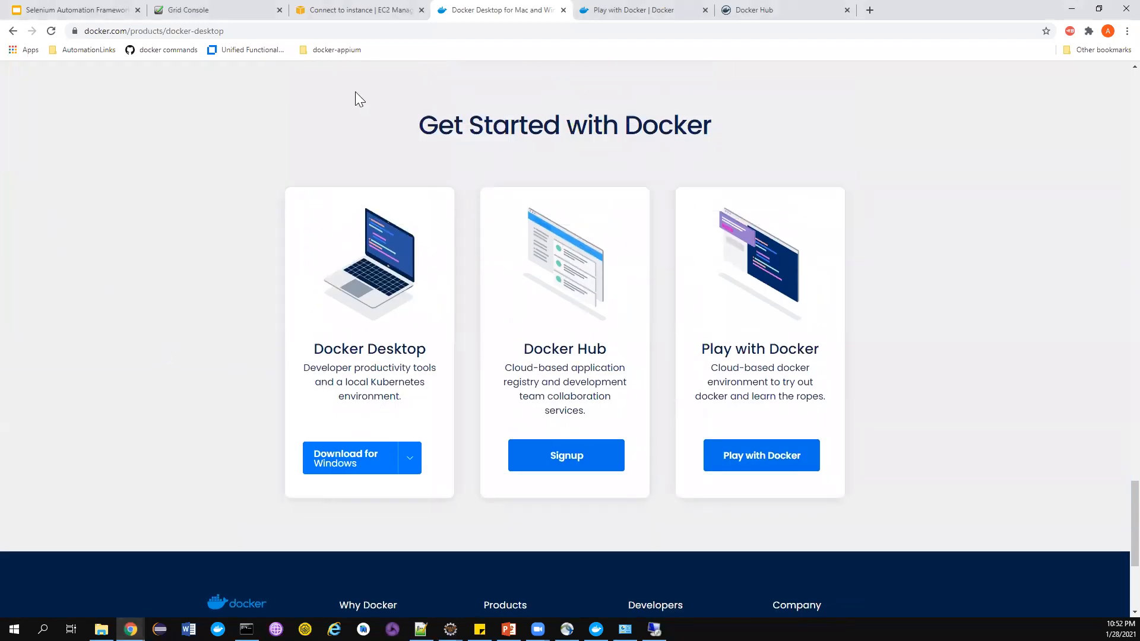
{"action": "mouse_move", "coordinate": [938, 107]}
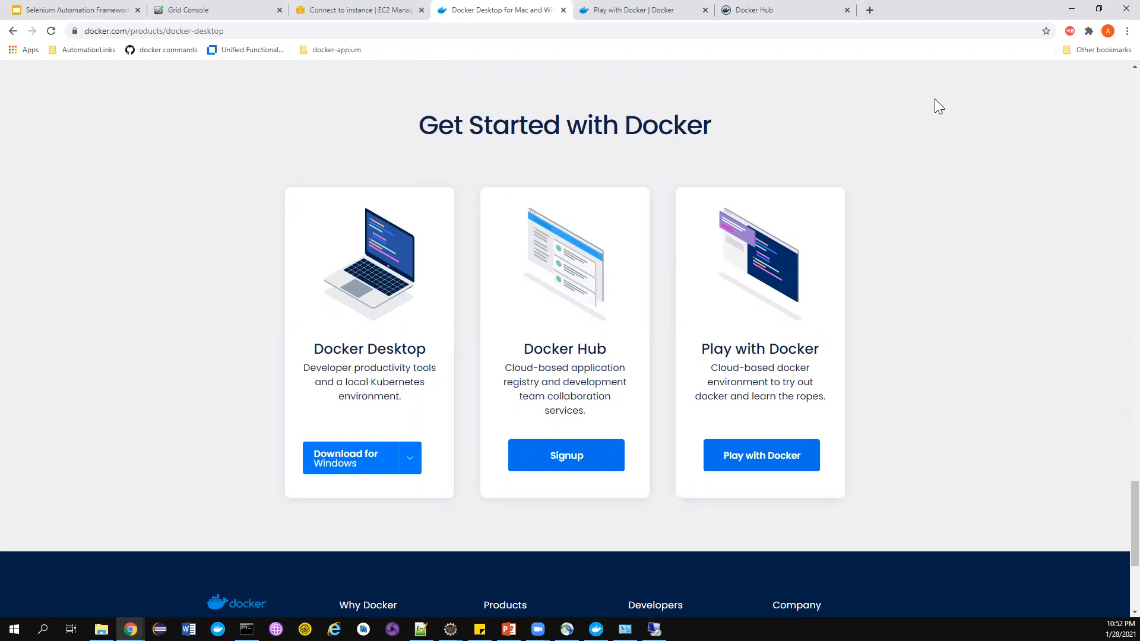
{"action": "mouse_move", "coordinate": [454, 163]}
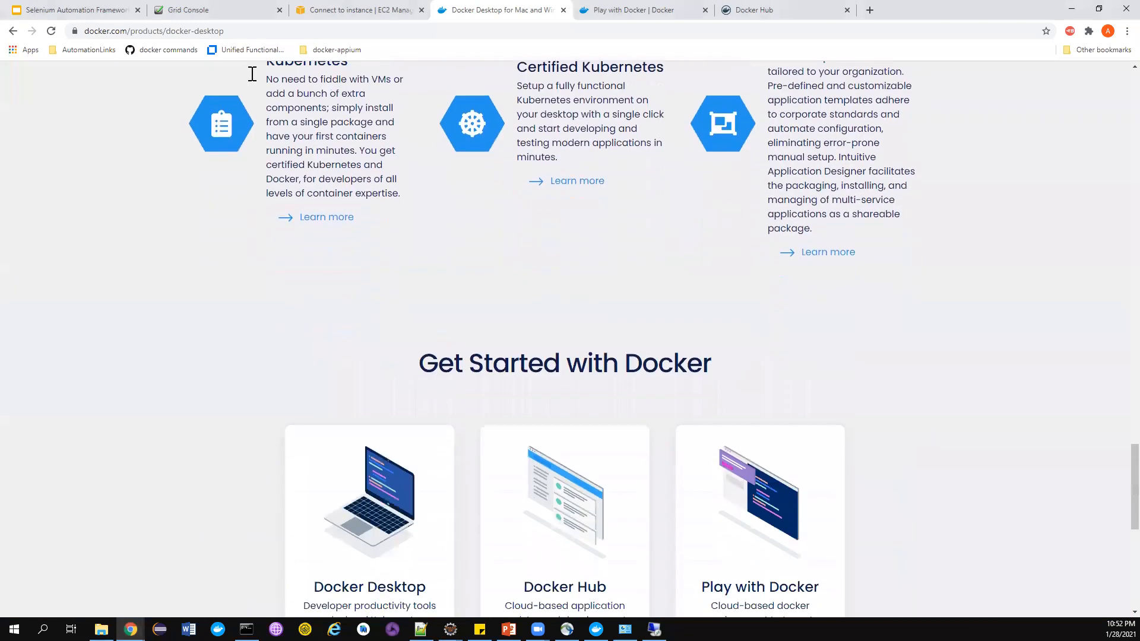
{"action": "scroll", "scroll_direction": "down", "scroll_amount": 3}
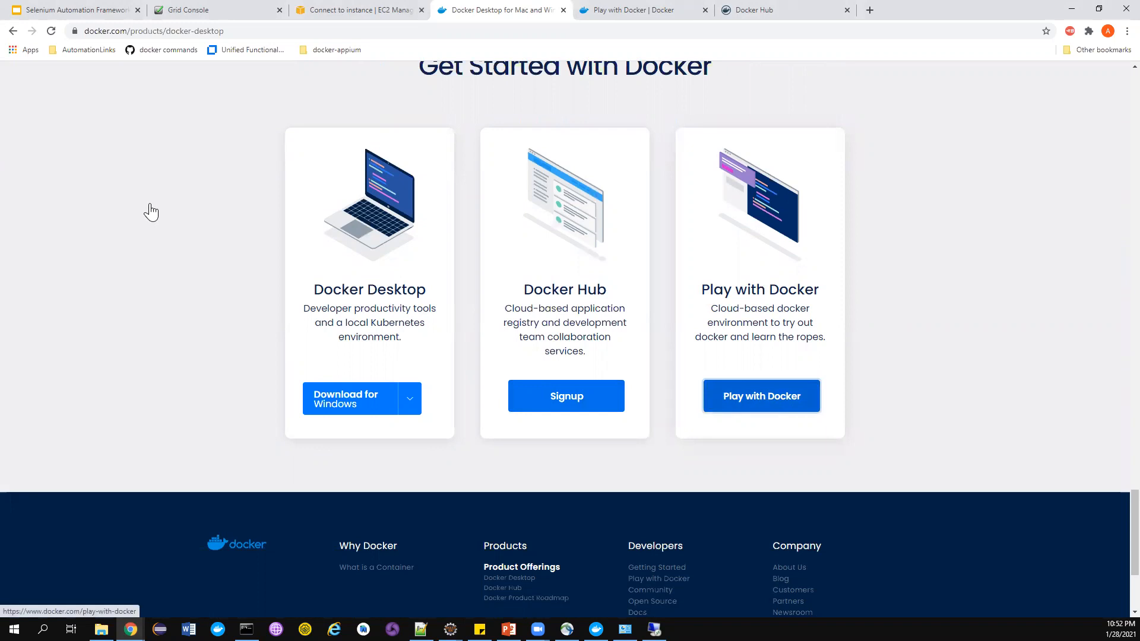
{"action": "left_click", "coordinate": [760, 396]}
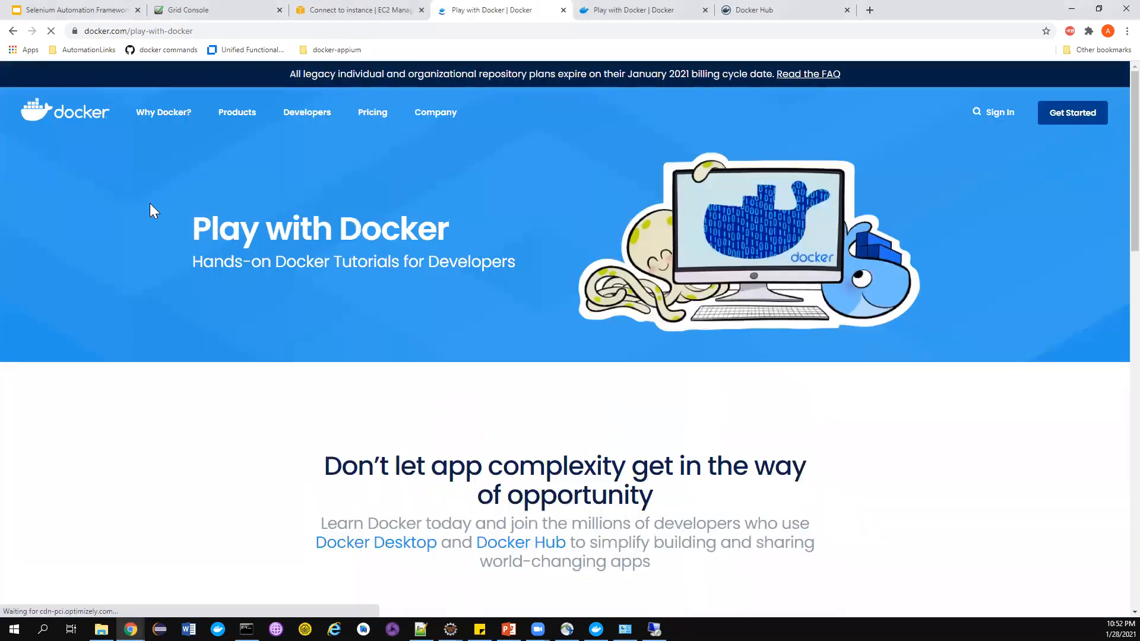
{"action": "scroll", "scroll_direction": "down", "scroll_amount": 3}
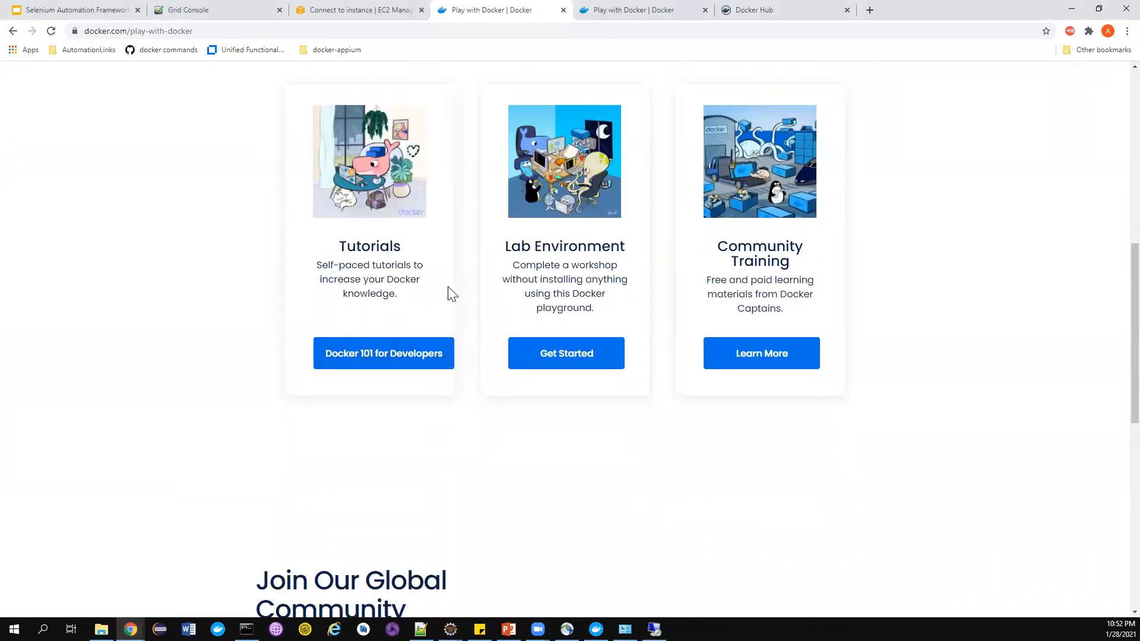
{"action": "mouse_move", "coordinate": [761, 314]}
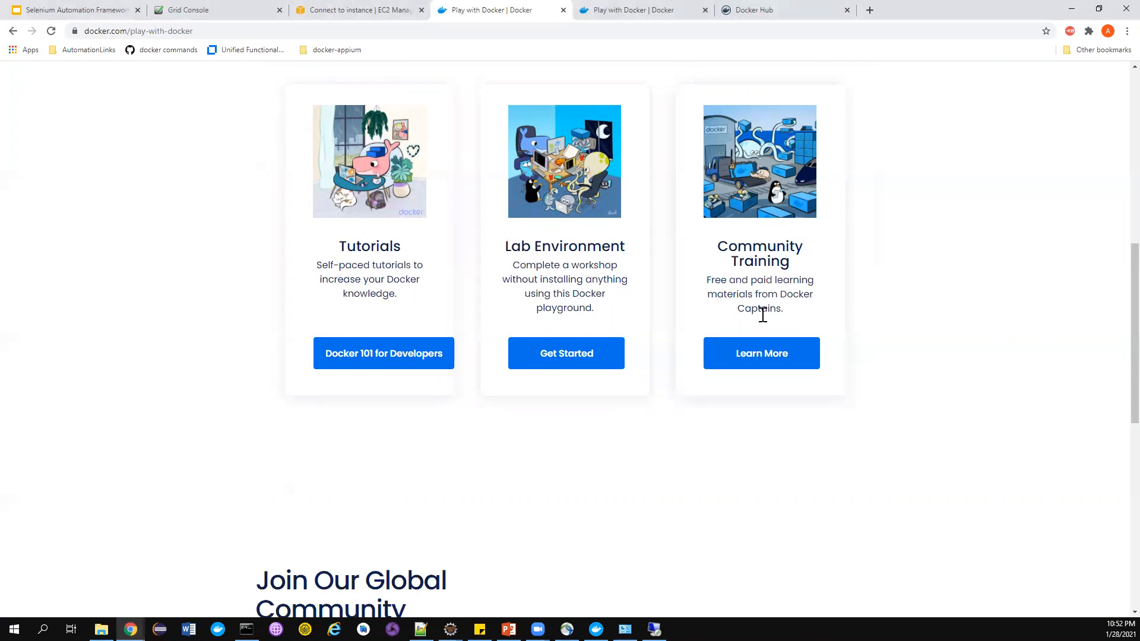
{"action": "mouse_move", "coordinate": [560, 242]}
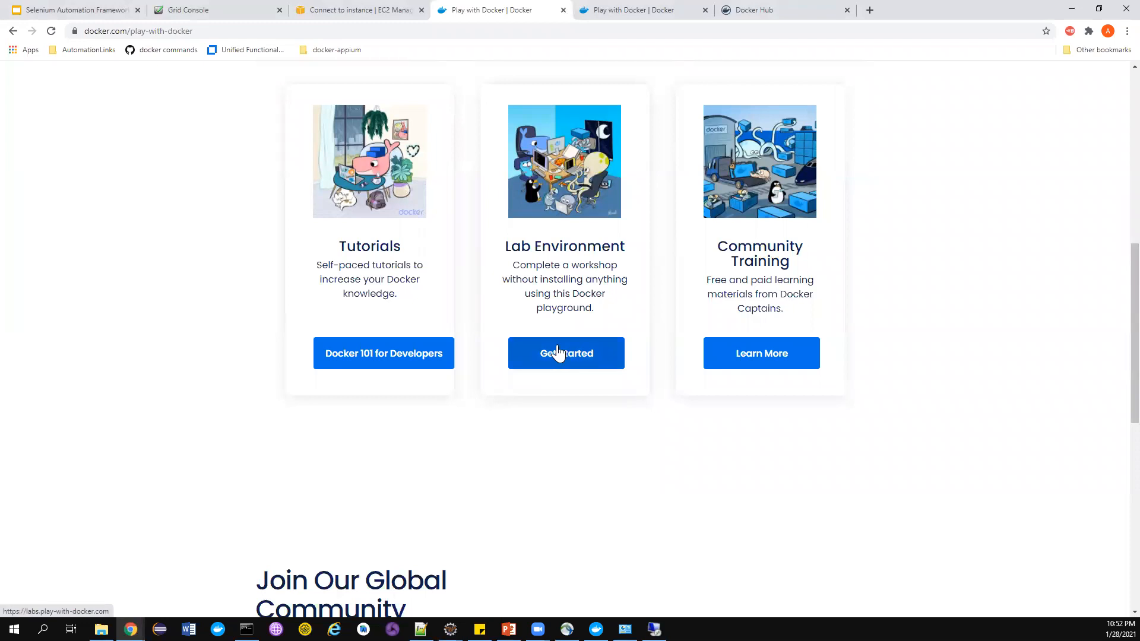
- Open the lab playground and sign in with Docker ID 'amuthanqa' and its password
{"action": "left_click", "coordinate": [566, 353]}
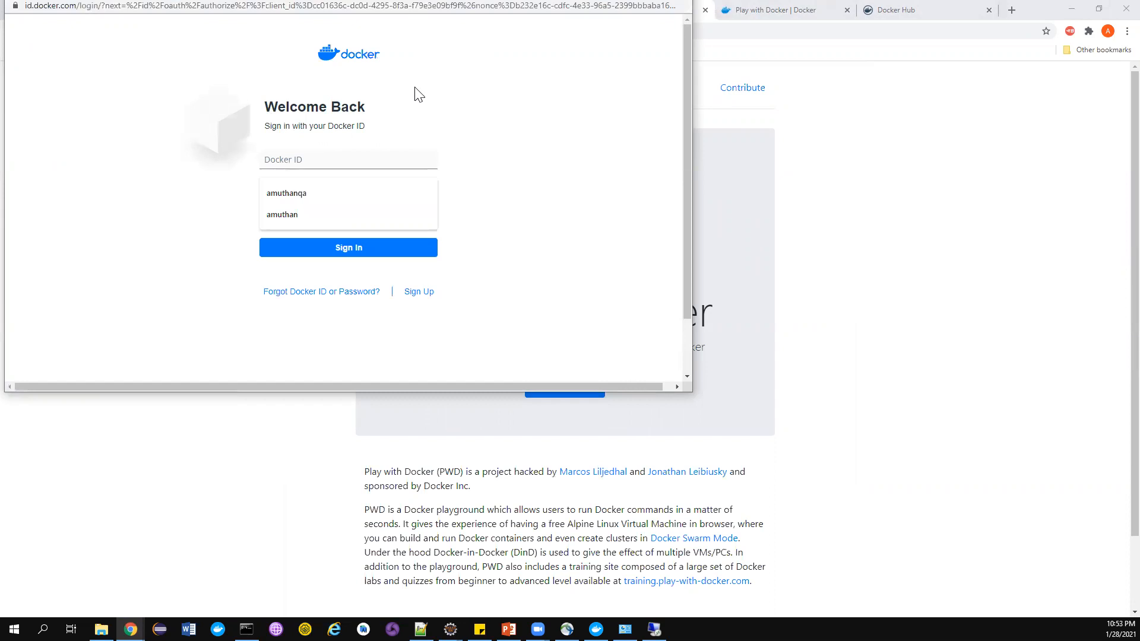
{"action": "left_click", "coordinate": [348, 247]}
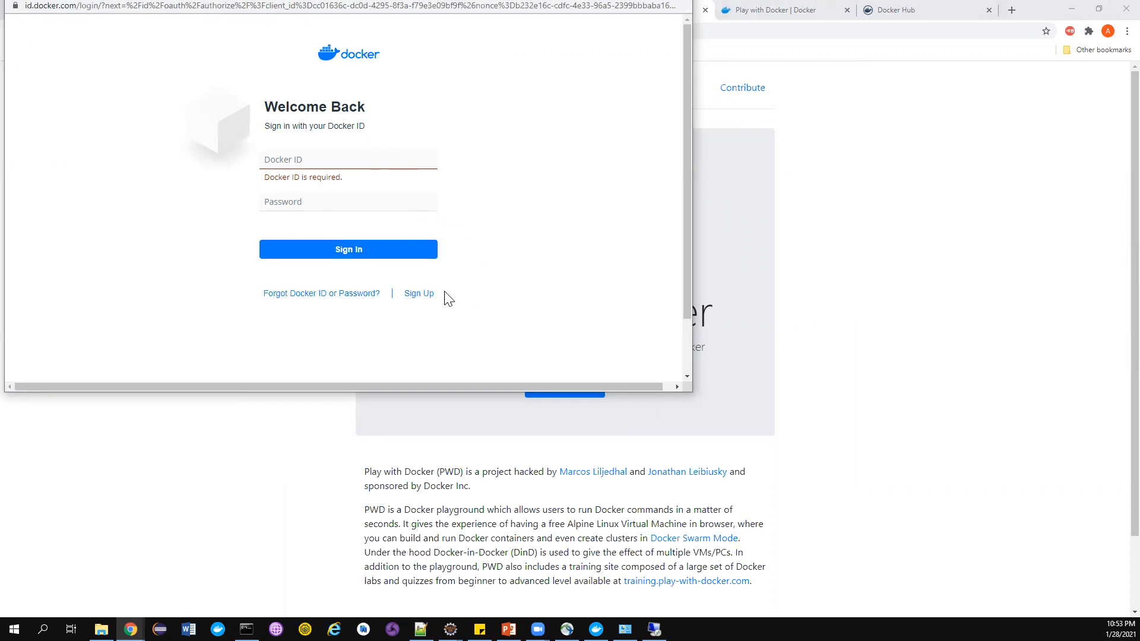
{"action": "type", "text": "amuthanqa"}
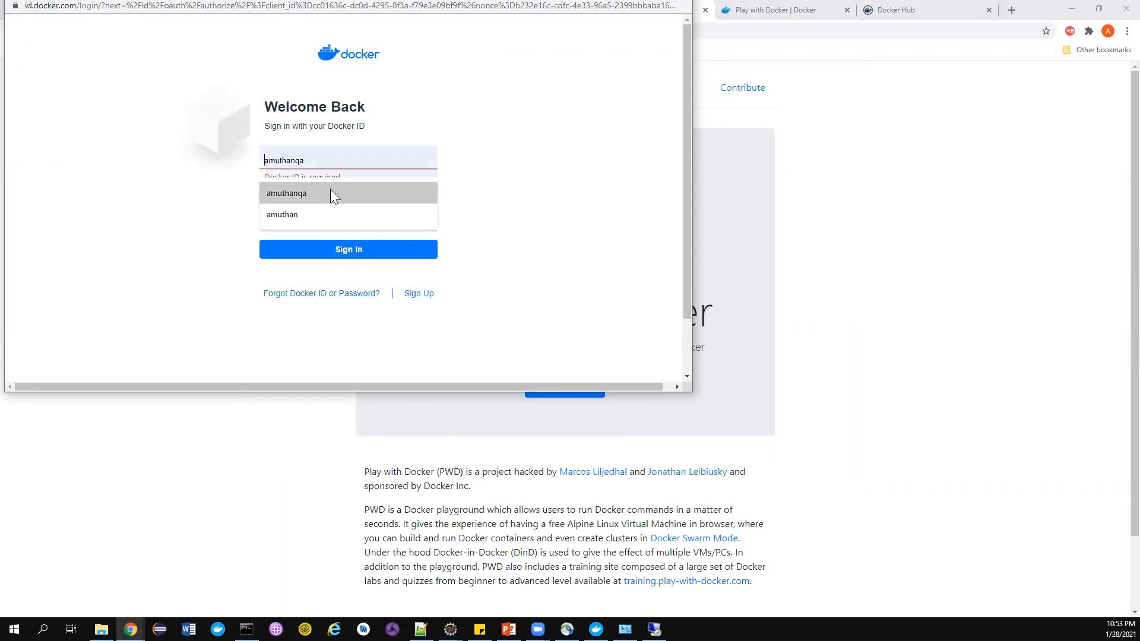
{"action": "left_click", "coordinate": [285, 192]}
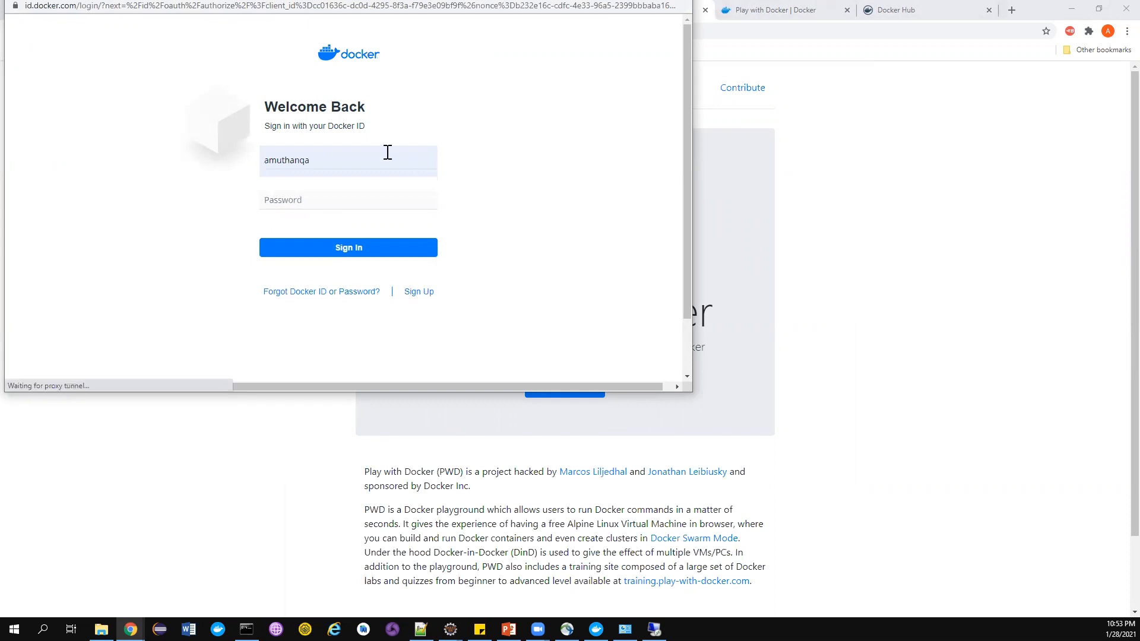
{"action": "left_click", "coordinate": [348, 246]}
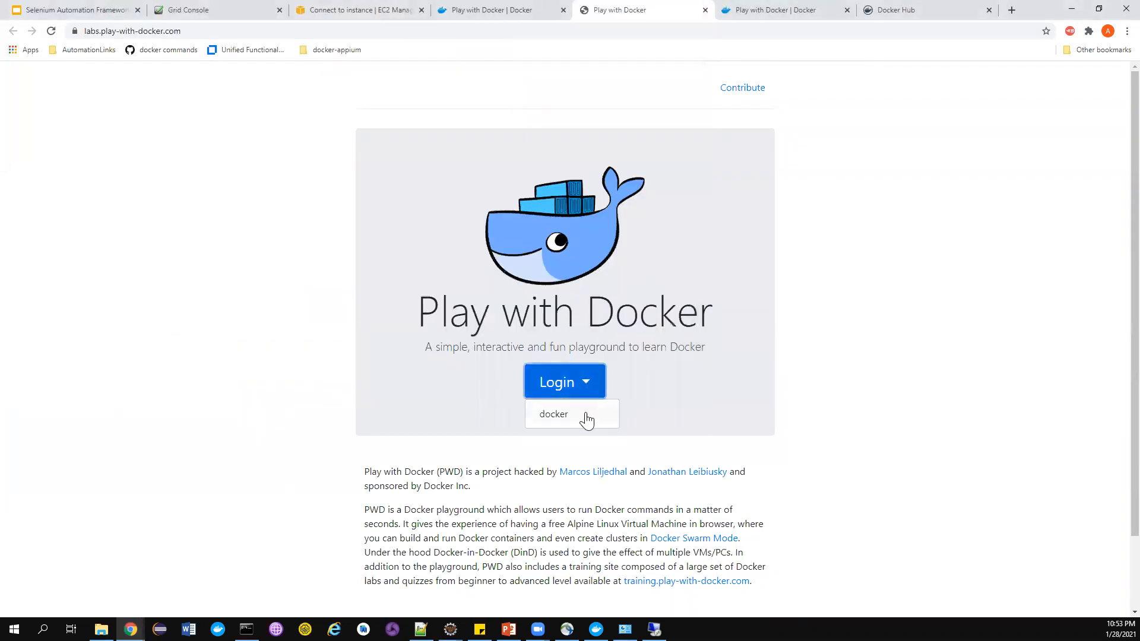
{"action": "left_click", "coordinate": [552, 413]}
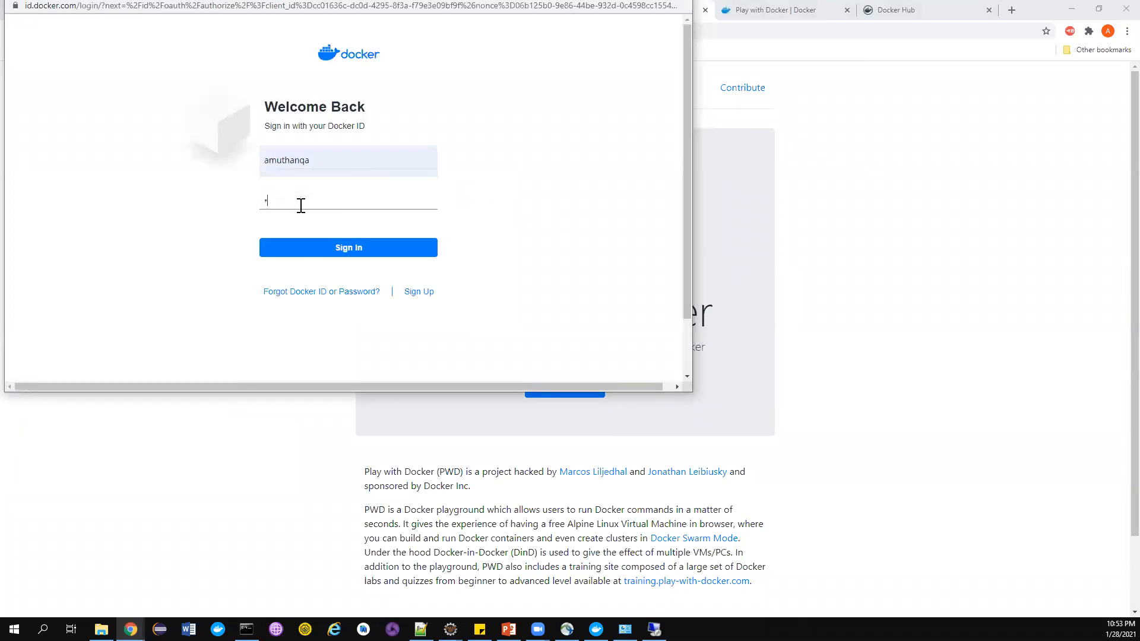
{"action": "type", "text": "•"}
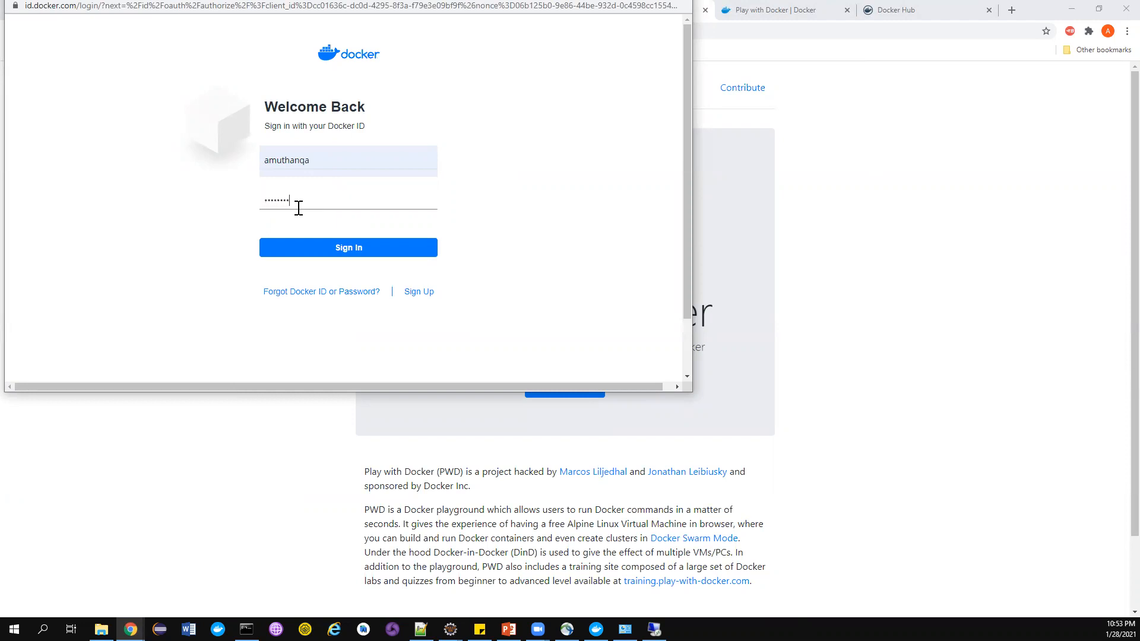
{"action": "left_click", "coordinate": [347, 247]}
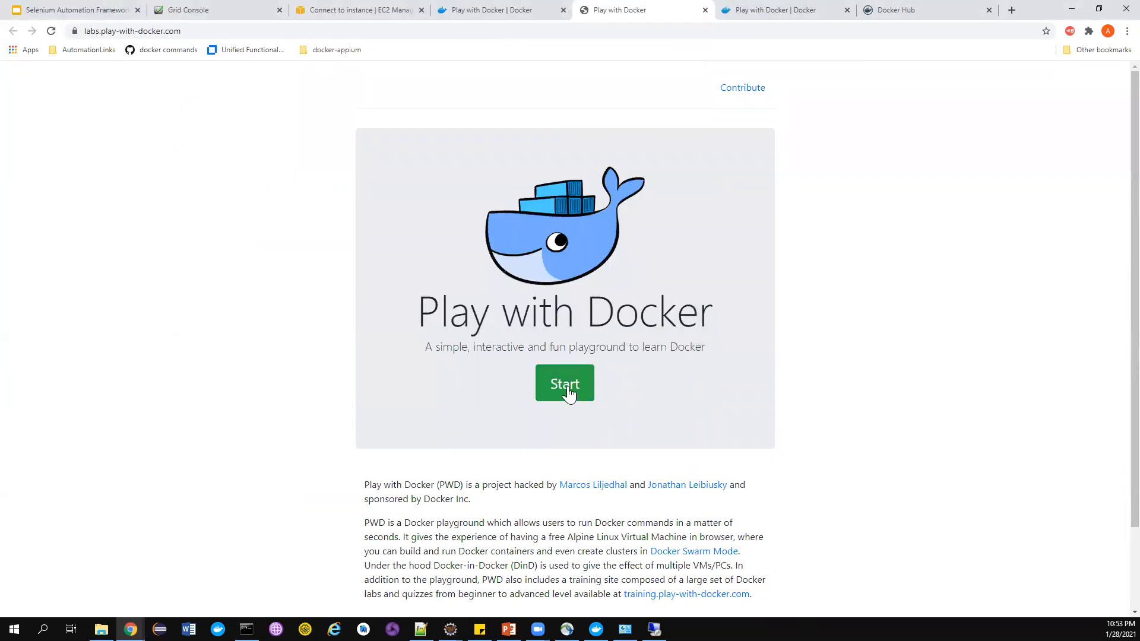
- Start a playground session and add the first instance, node1
{"action": "left_click", "coordinate": [564, 382]}
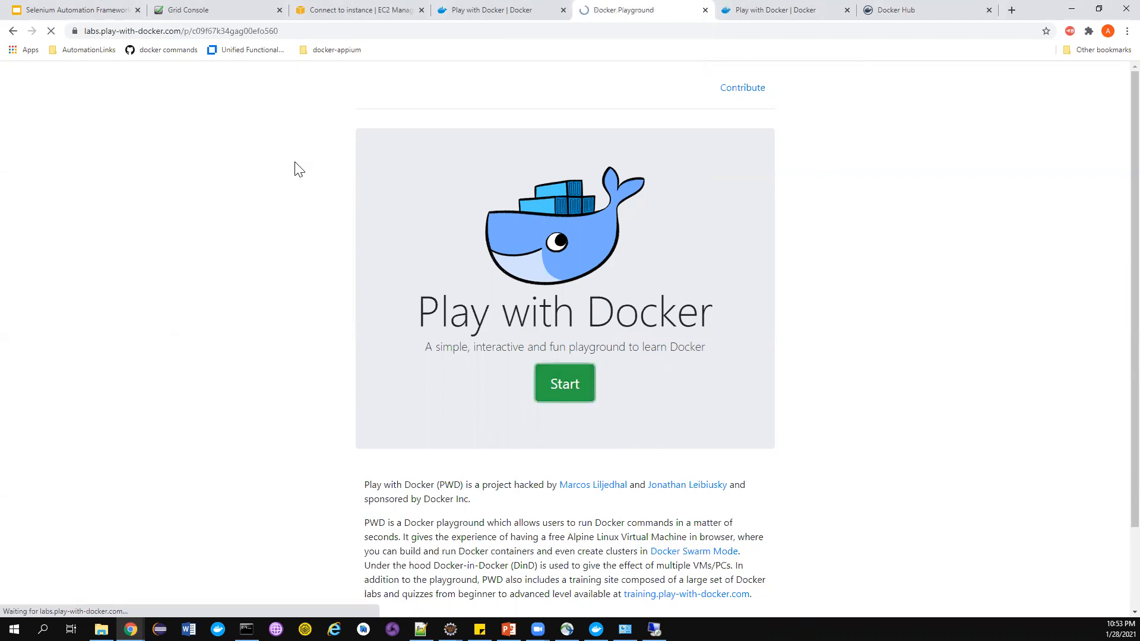
{"action": "left_click", "coordinate": [564, 383]}
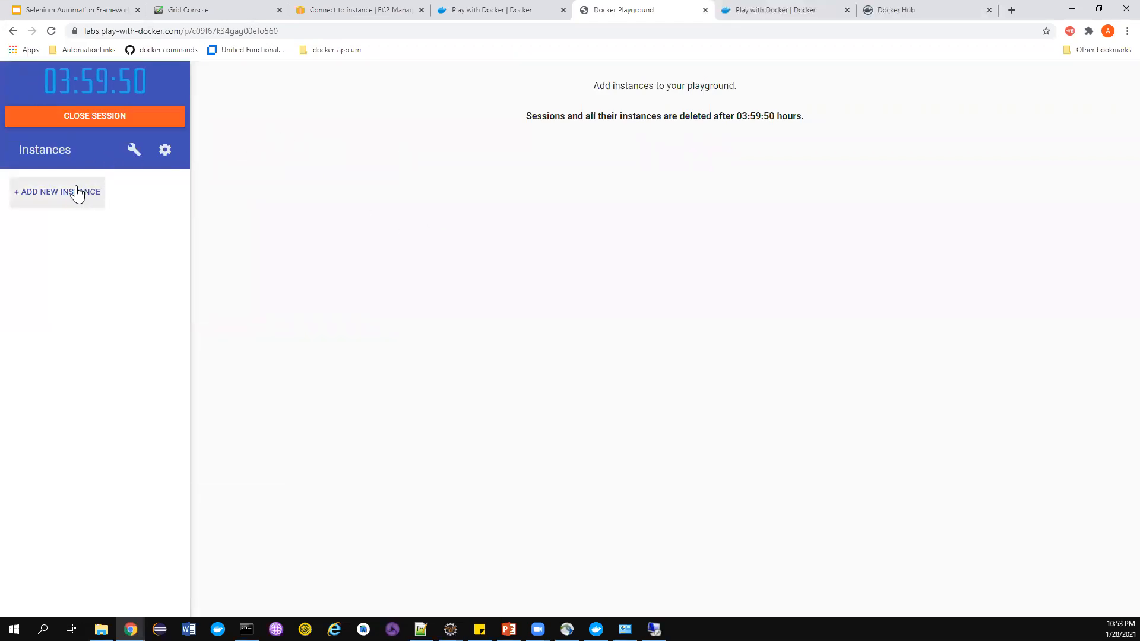
{"action": "left_click", "coordinate": [57, 191]}
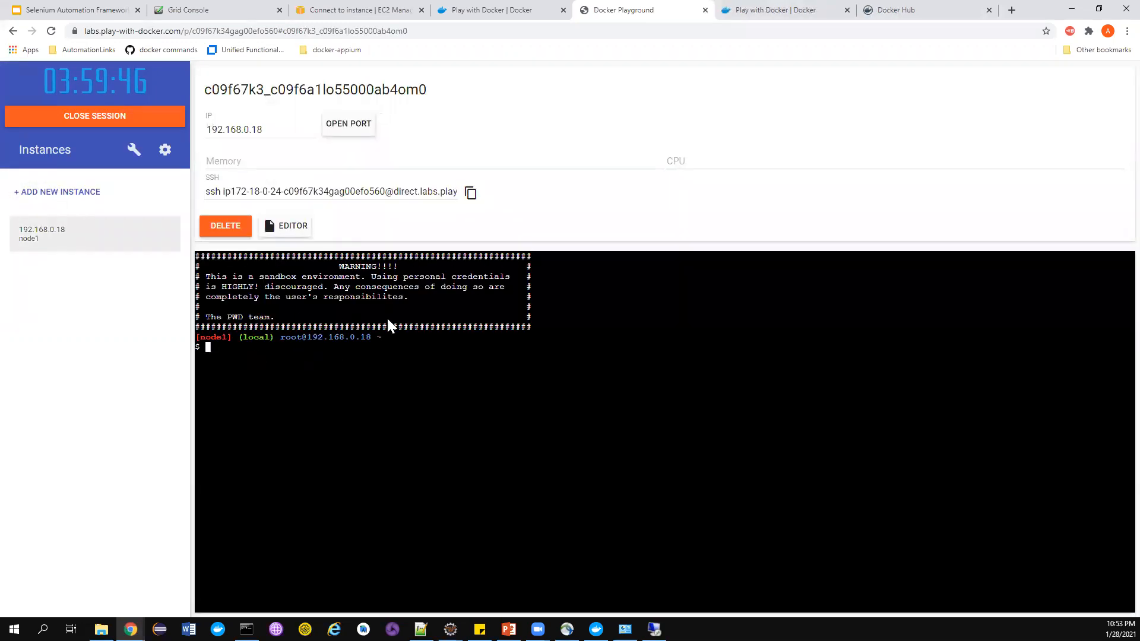
- Expand node1's terminal full-screen, run docker, and scroll through its command list
{"action": "double_click", "coordinate": [325, 337]}
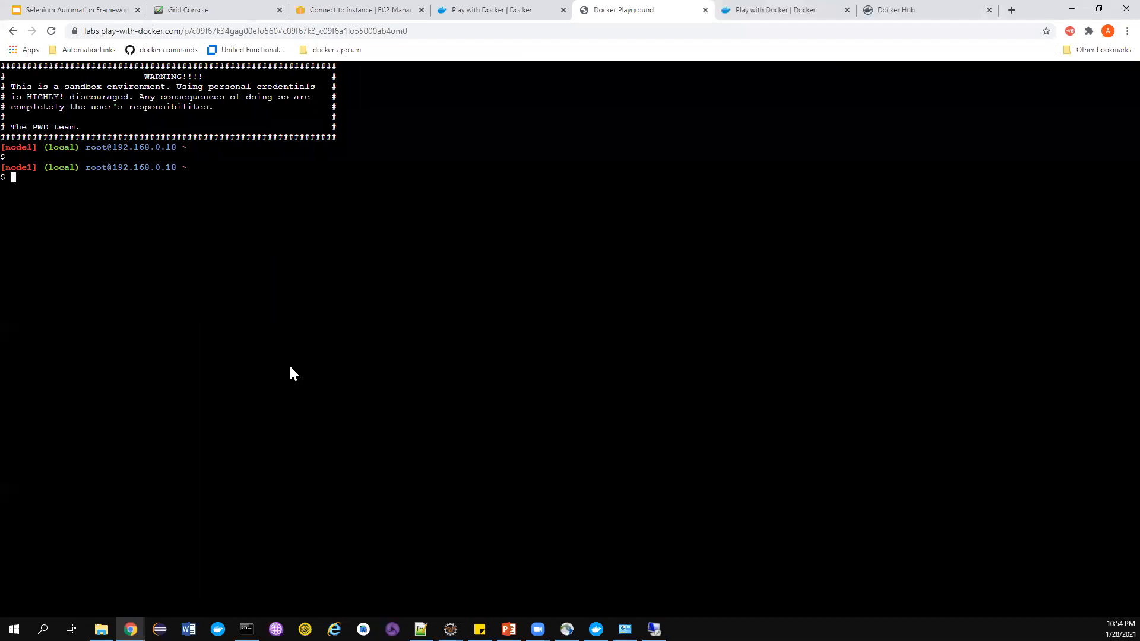
{"action": "type", "text": "docker"}
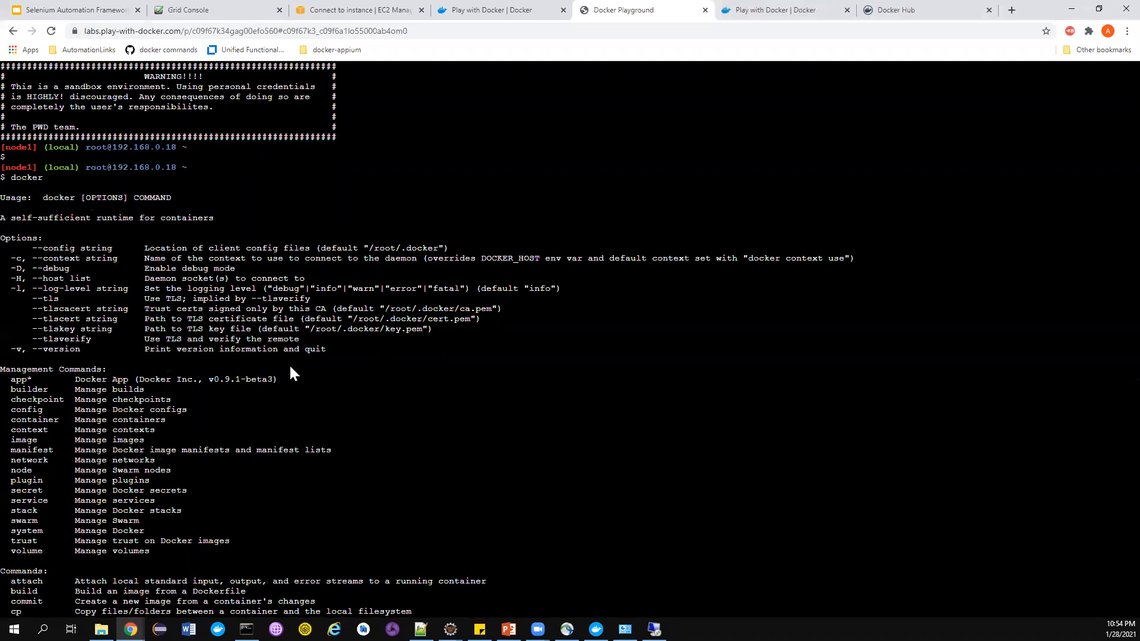
{"action": "scroll", "scroll_direction": "down", "scroll_amount": 3}
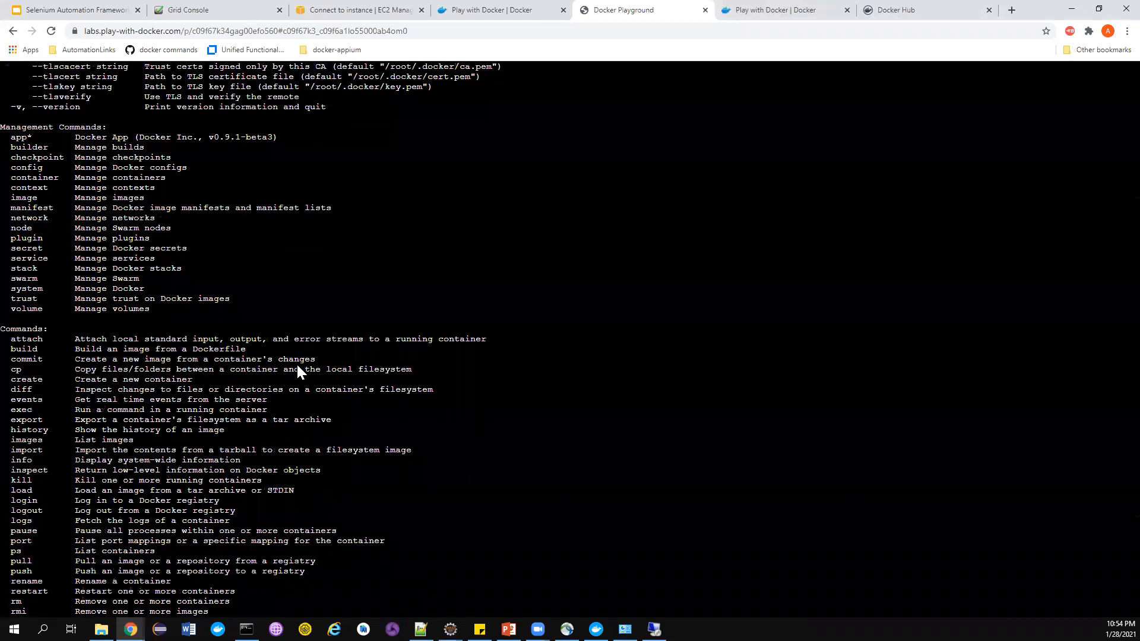
{"action": "scroll", "scroll_direction": "down", "scroll_amount": 3}
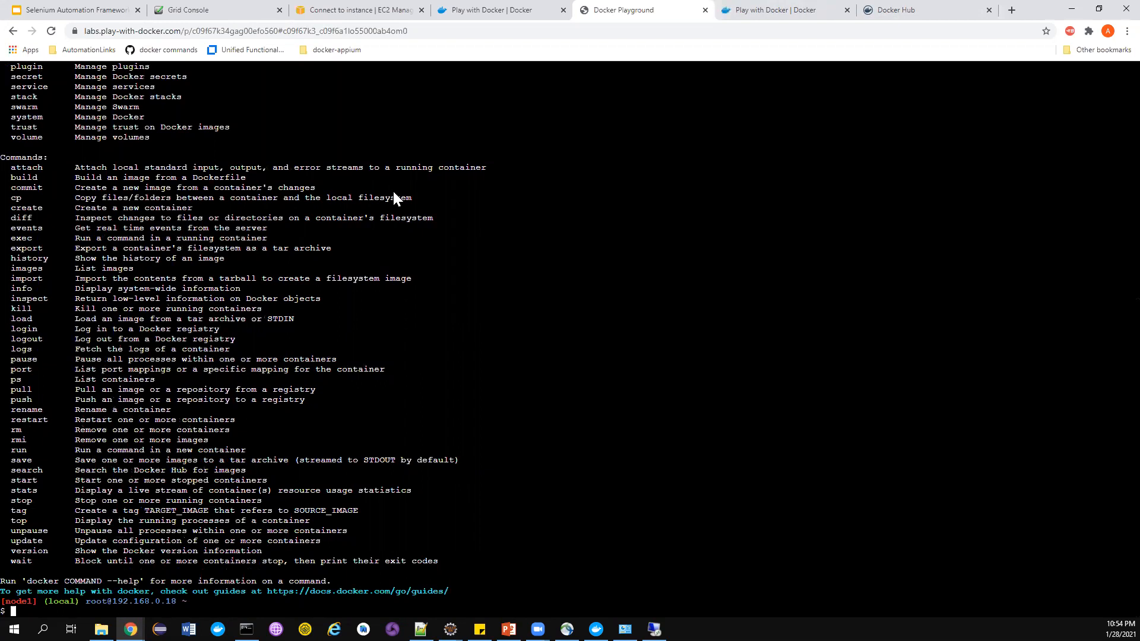
{"action": "mouse_move", "coordinate": [386, 228]}
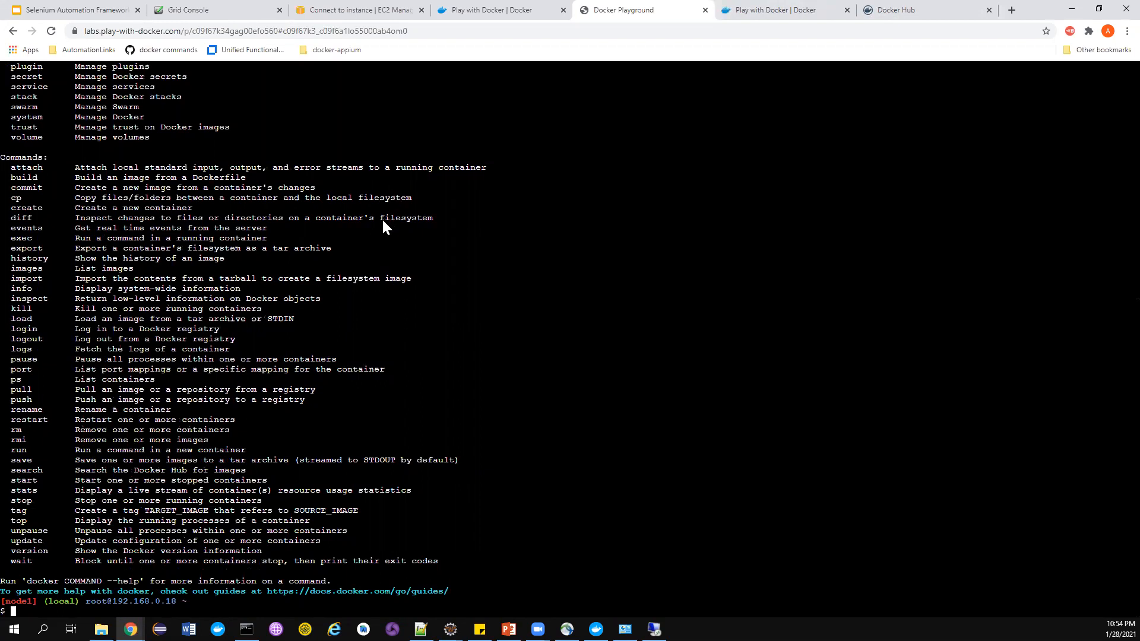